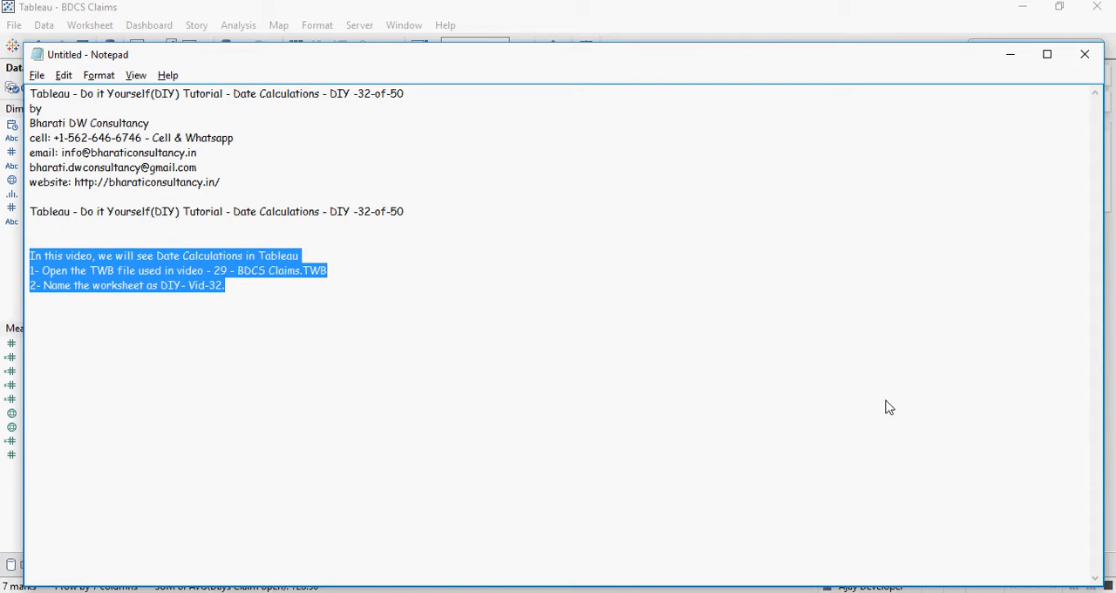
Add step 3 after step 2: drag the Country field onto the Columns shelf.
left_click(266, 291)
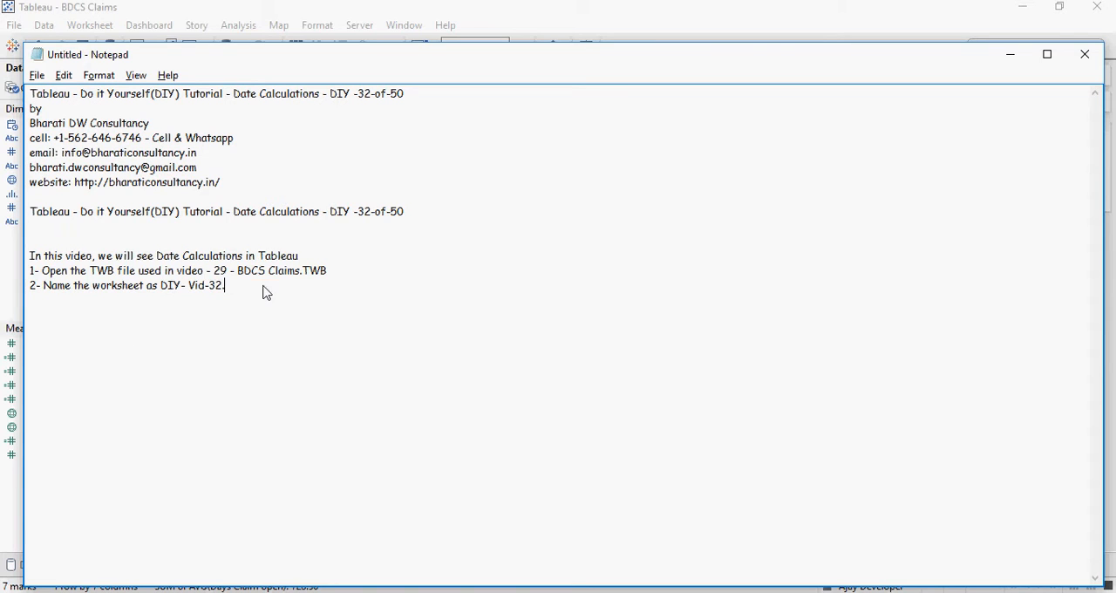
mouse_move(294, 321)
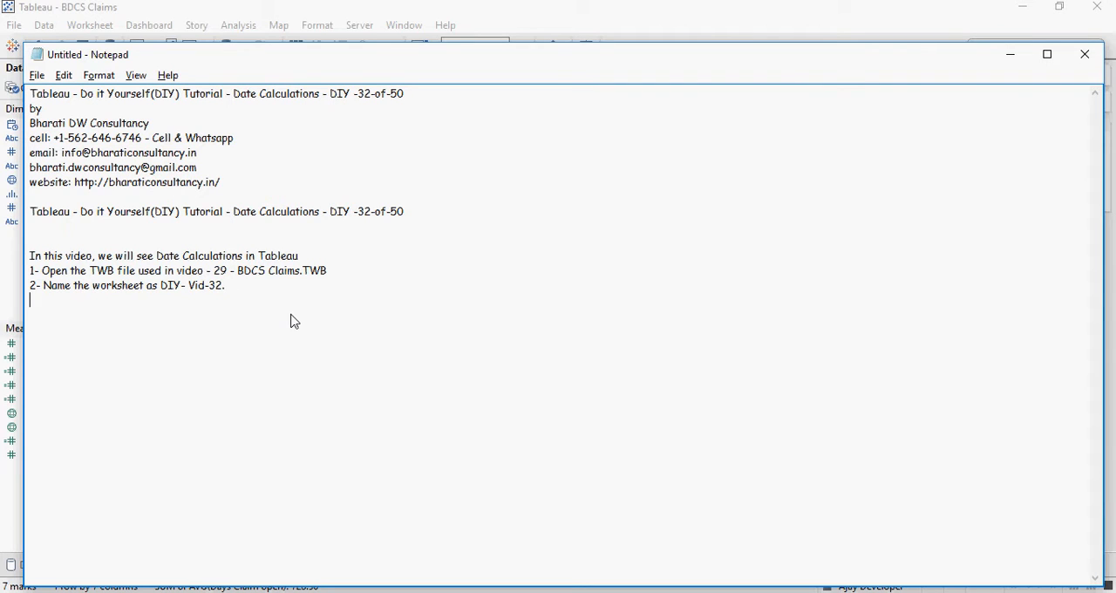
type("3- Drag and drop the Country field on the Columns shelf.")
type("4- Create a new calculation, for the number of days since the claim was created. DATEDIFF ('day',Claim Date, Today())")
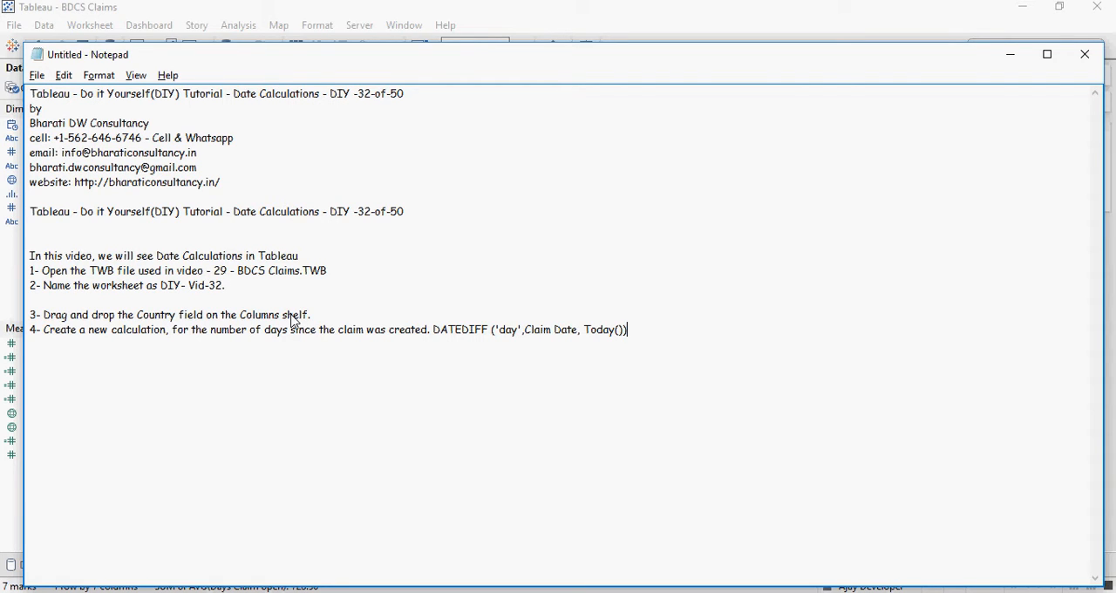
mouse_move(613, 338)
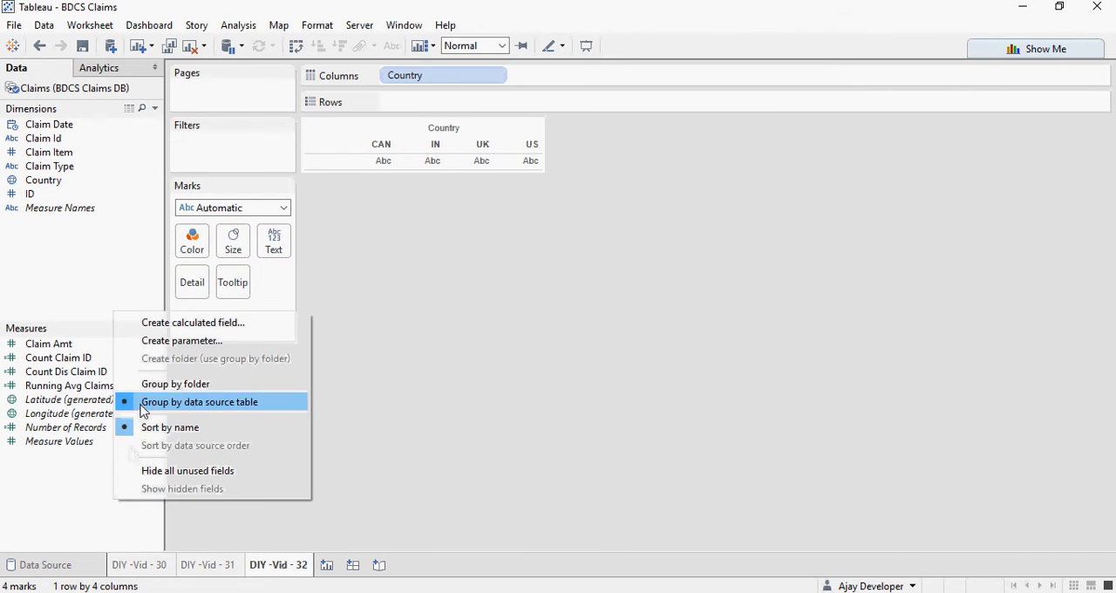
Create the 'Days Claim Open' field as DATEDIFF('day',[Claim Date],Today()) and save it.
left_click(193, 322)
type("Days")
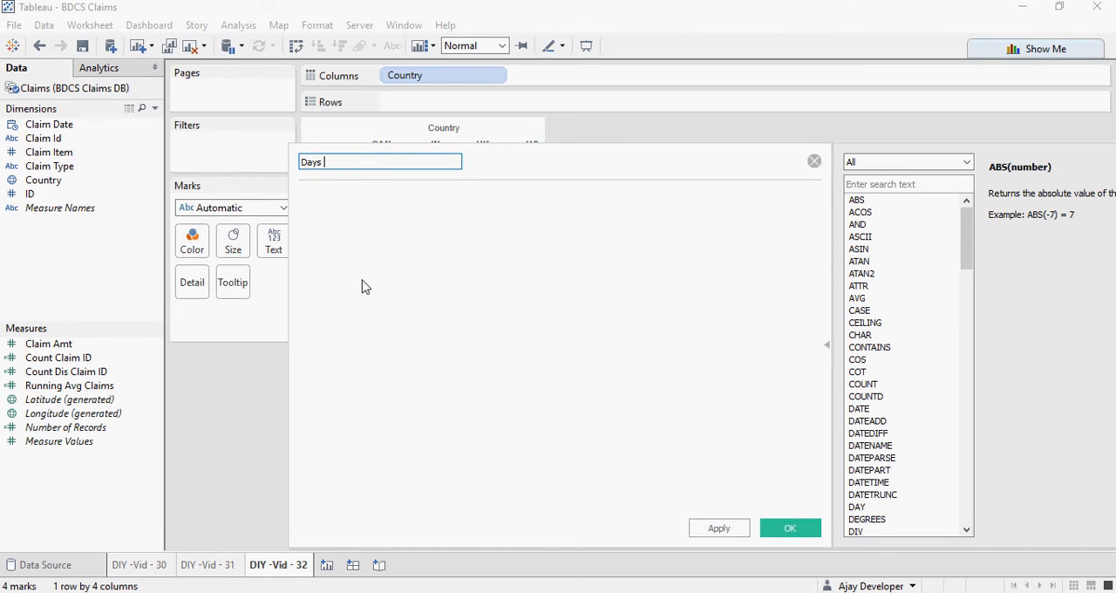
type("C")
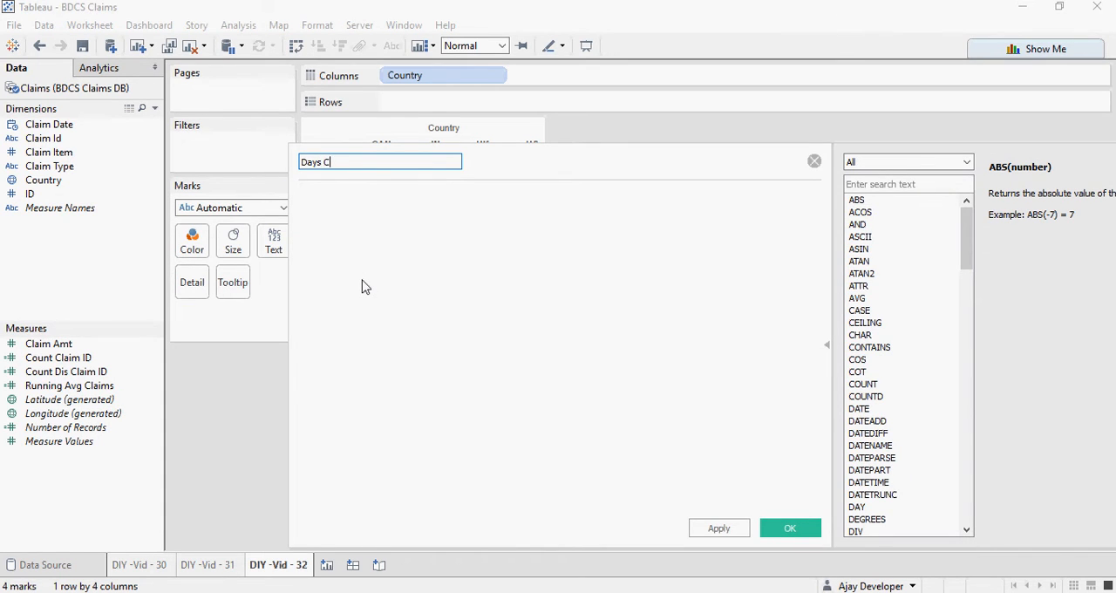
type("laim")
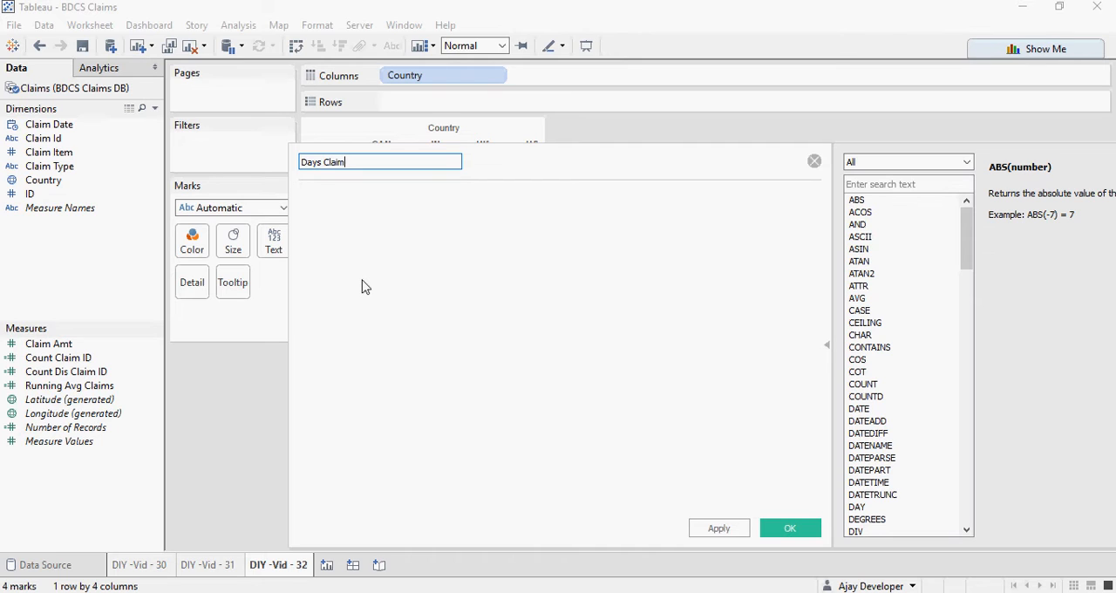
type("Op")
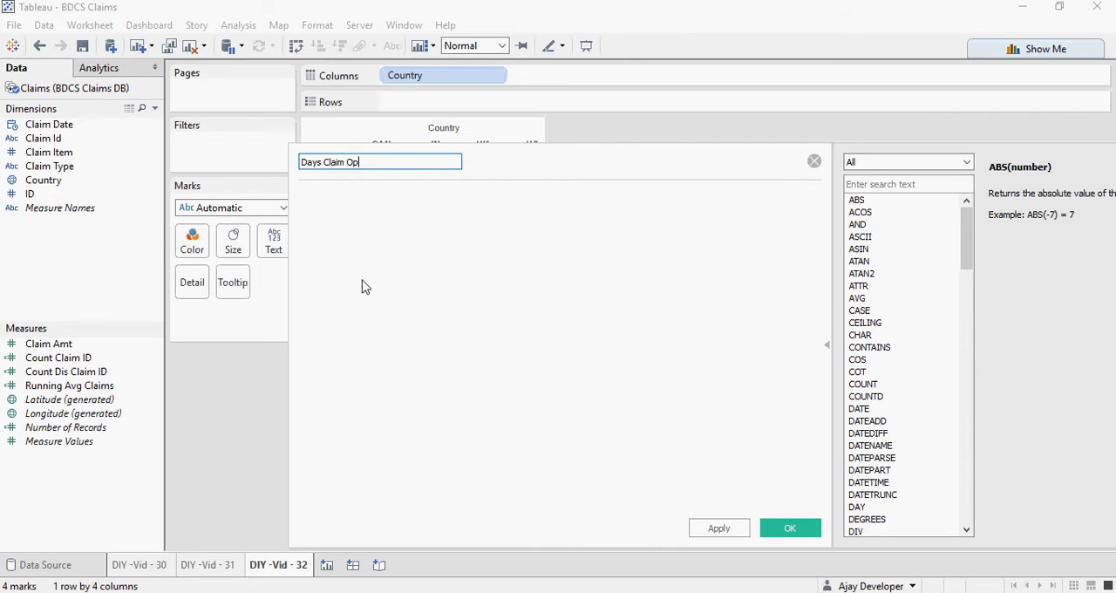
type("en")
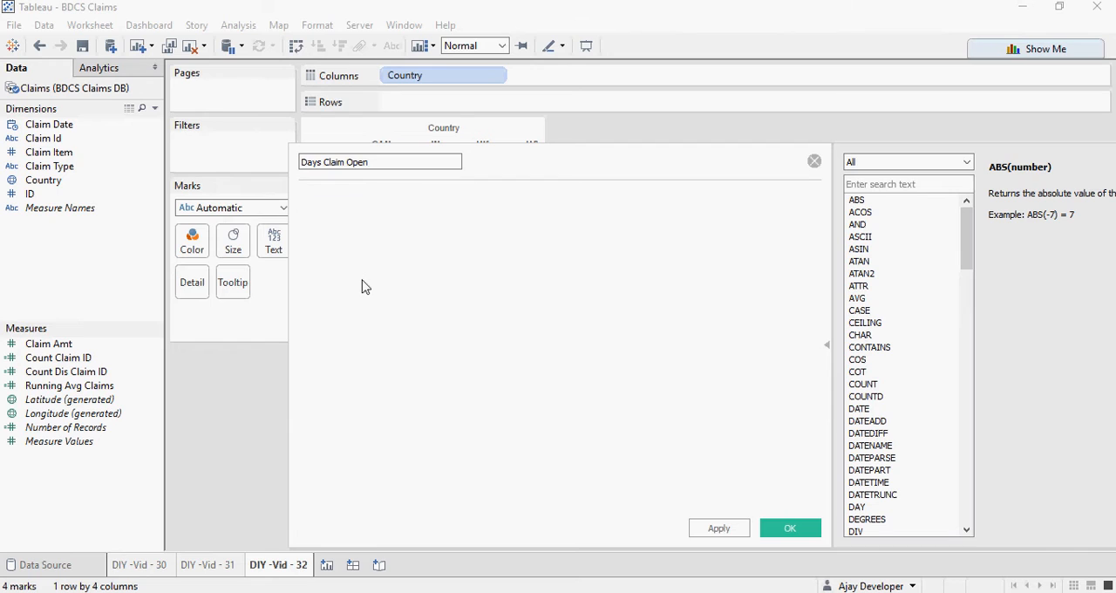
type("DATEDIFF ('day',[Claim Date], Today())")
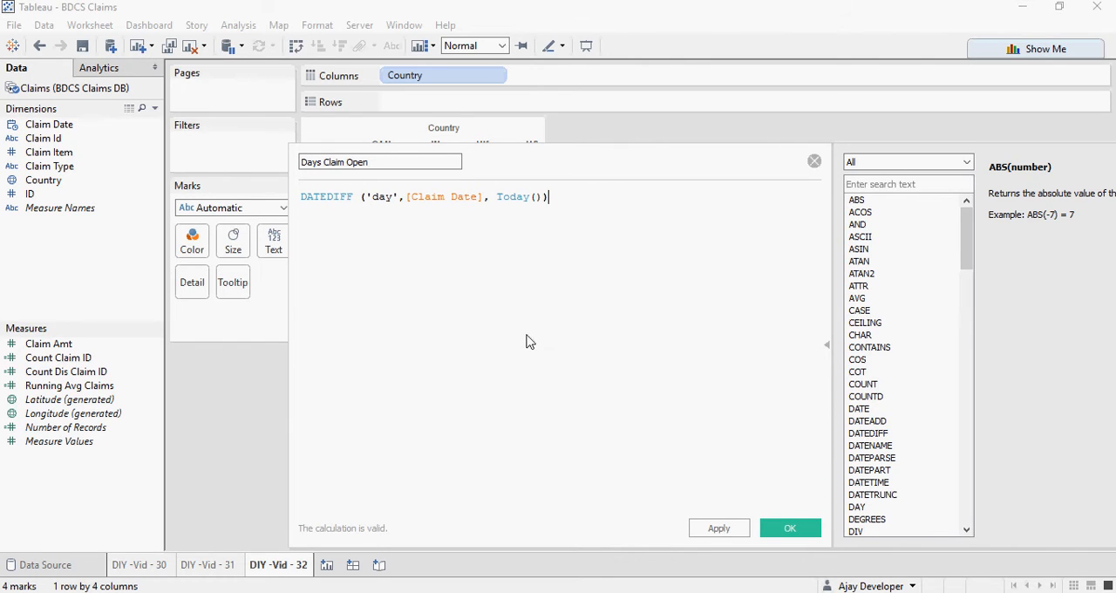
mouse_move(338, 542)
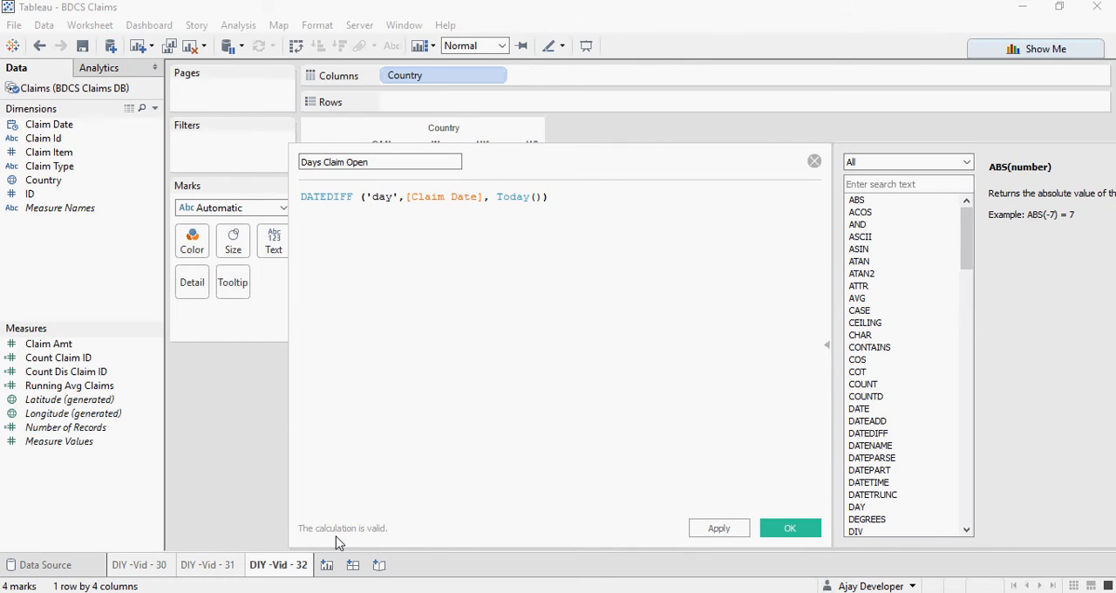
mouse_move(718, 527)
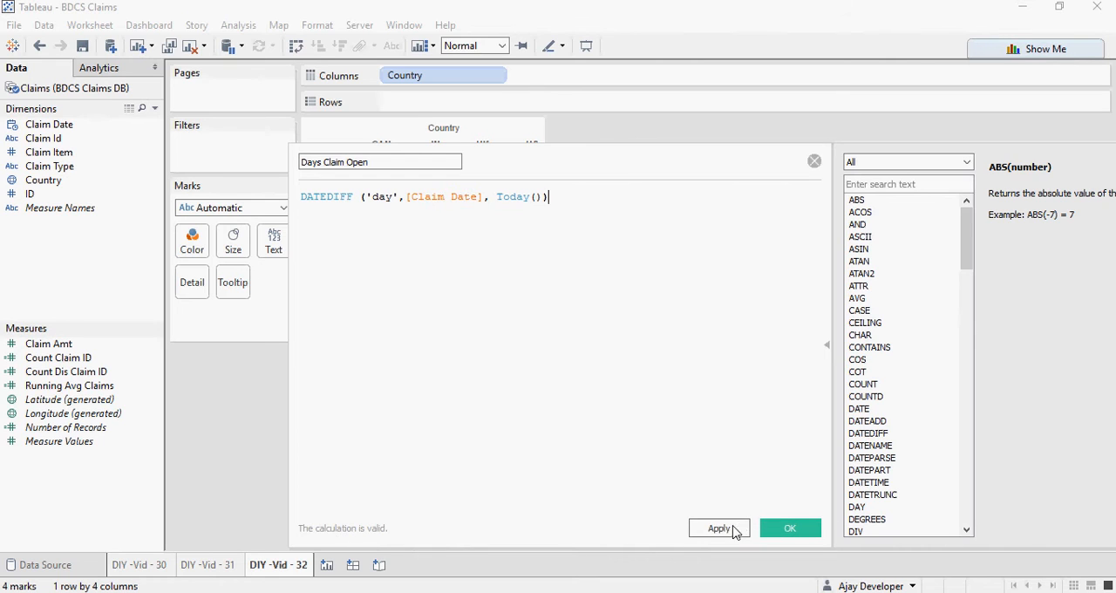
left_click(789, 528)
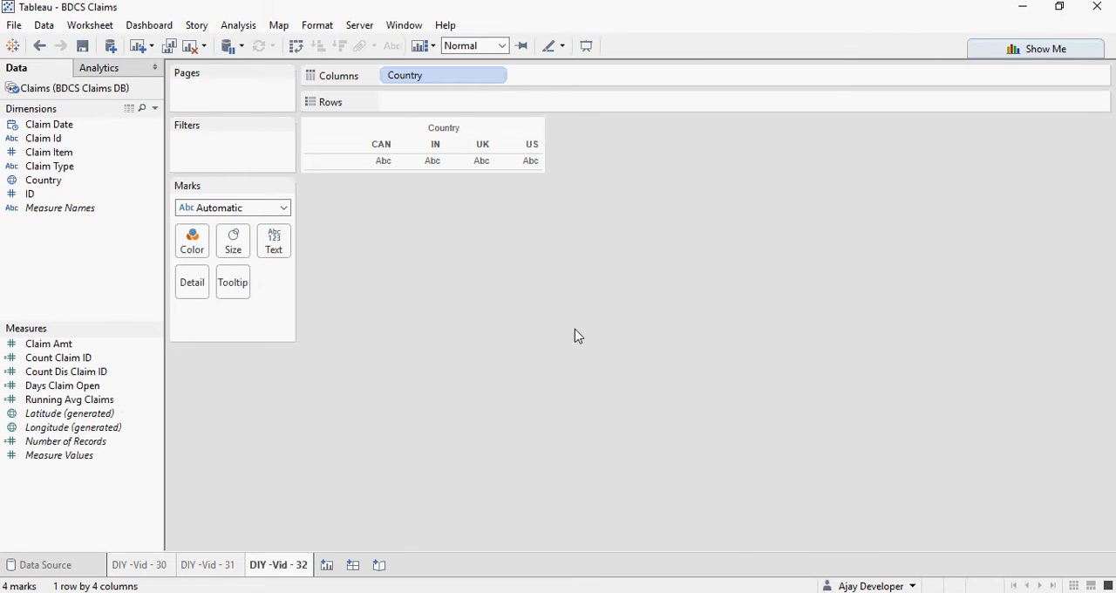
mouse_move(62, 385)
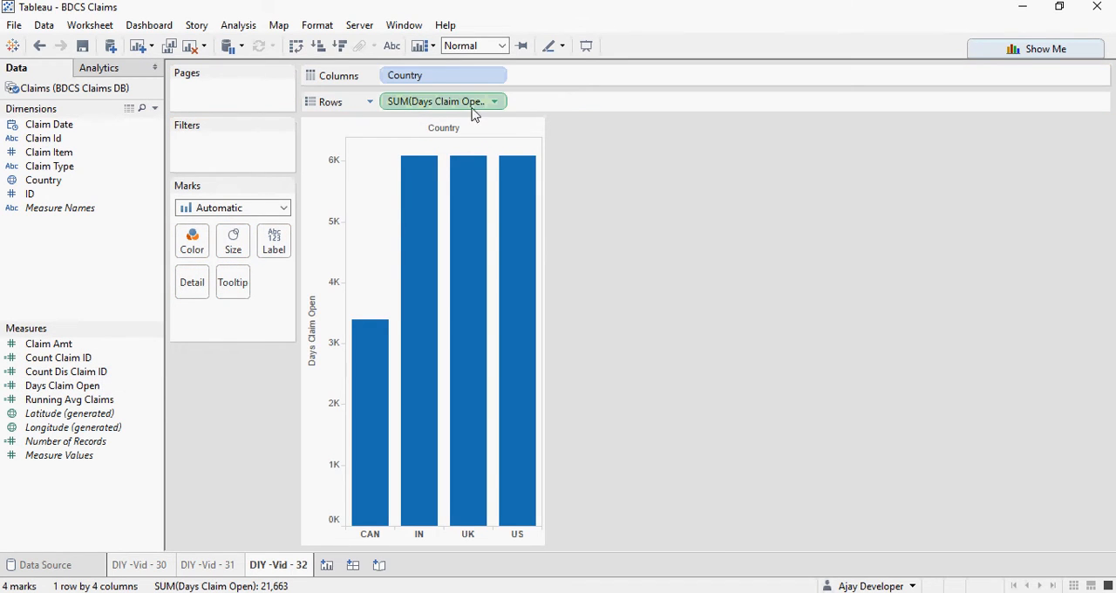
Set Days Claim Open on Rows to aggregate as Average.
left_click(494, 101)
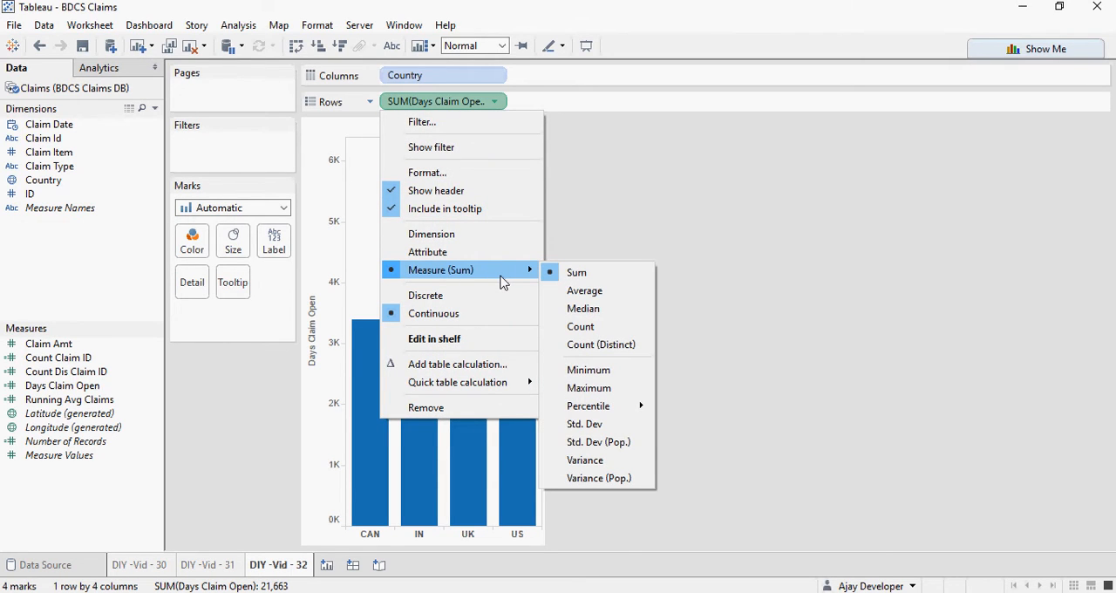
mouse_move(584, 290)
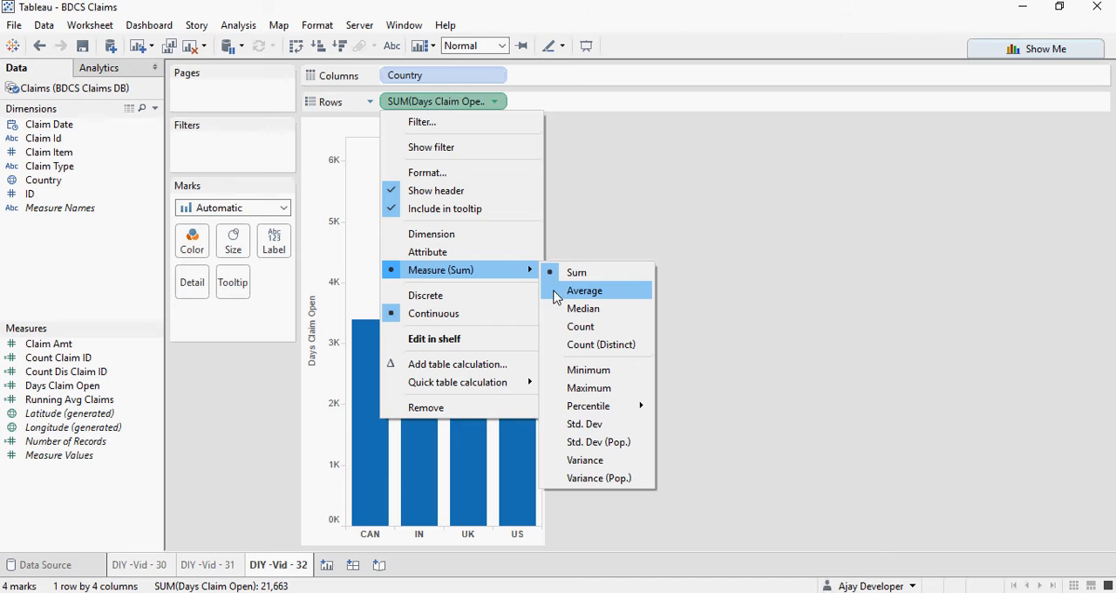
left_click(584, 290)
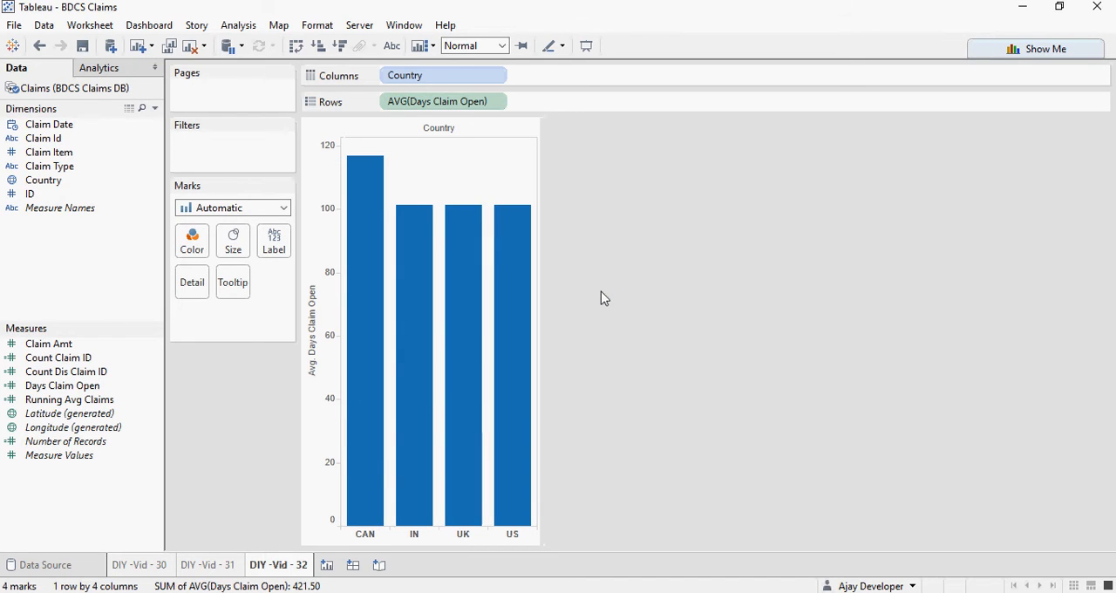
mouse_move(594, 298)
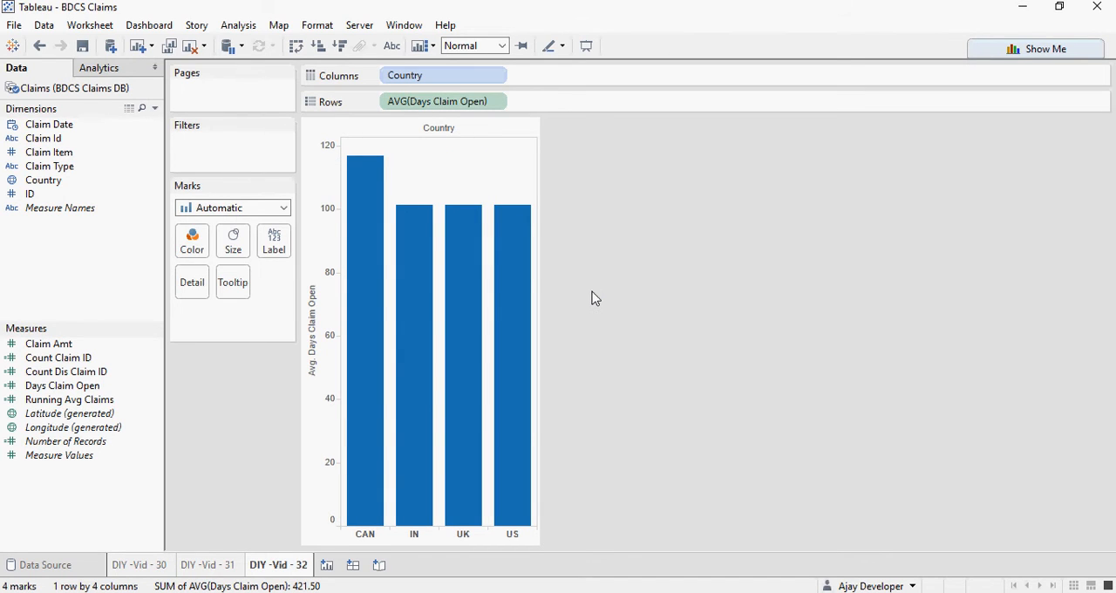
mouse_move(374, 319)
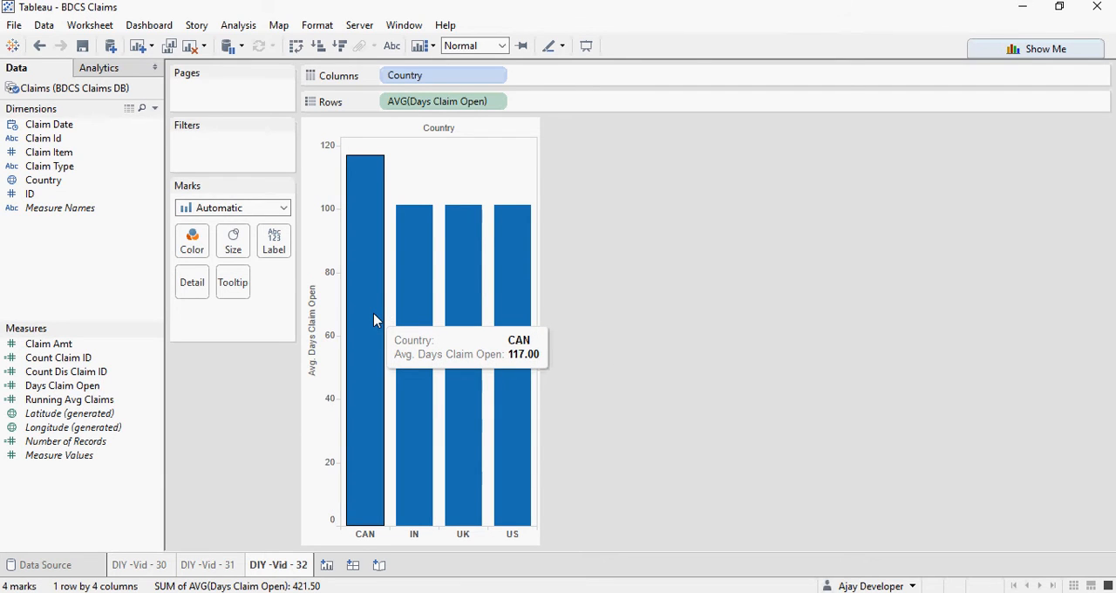
mouse_move(414, 348)
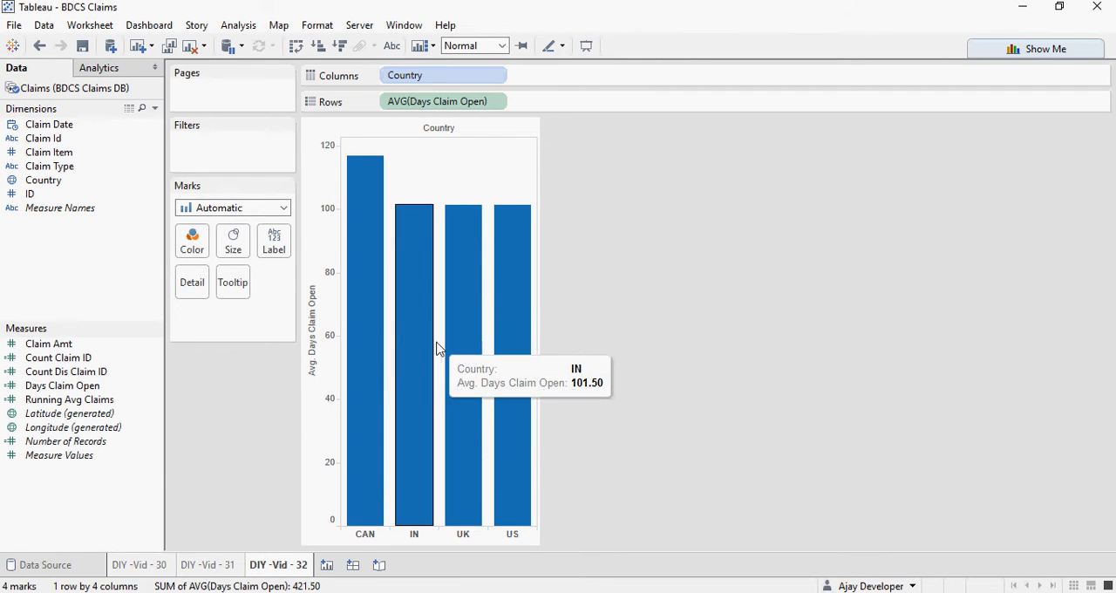
mouse_move(399, 312)
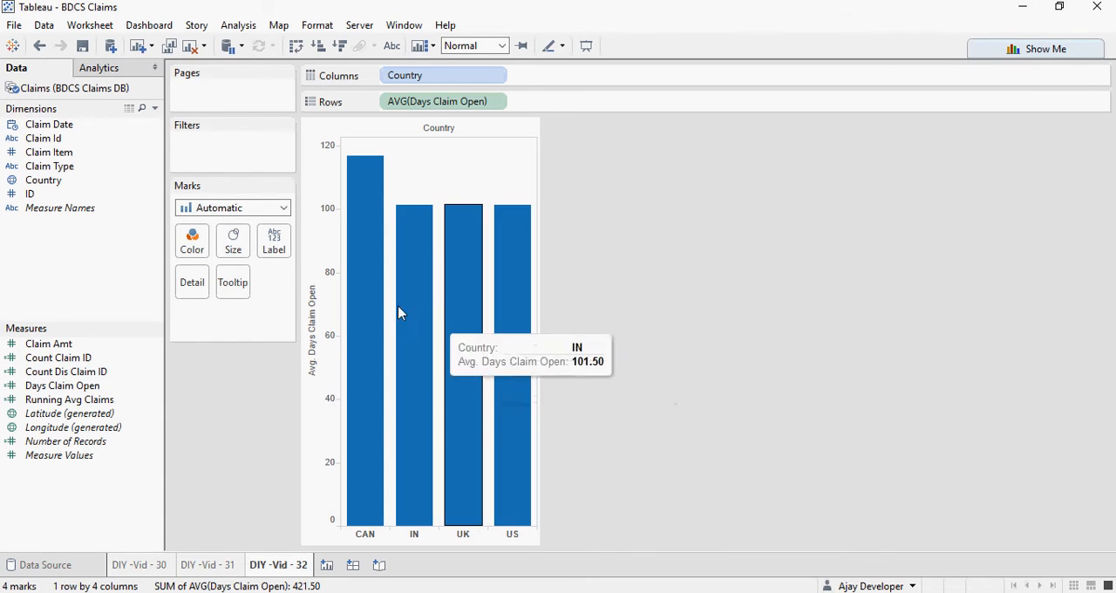
mouse_move(44, 180)
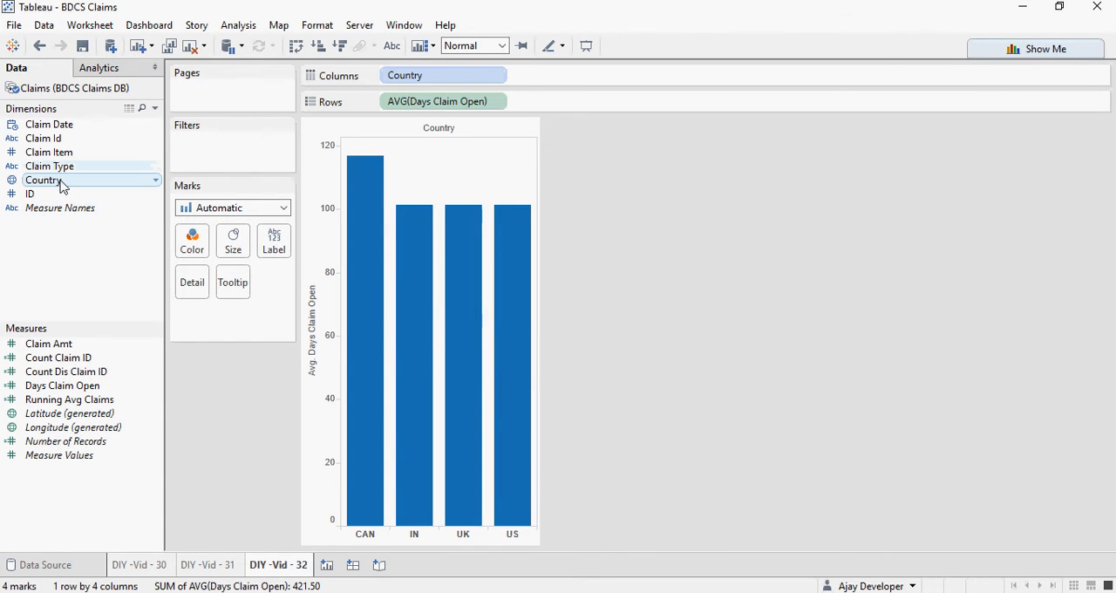
Drag Country onto the Marks Color card.
left_click_drag(41, 179, 192, 240)
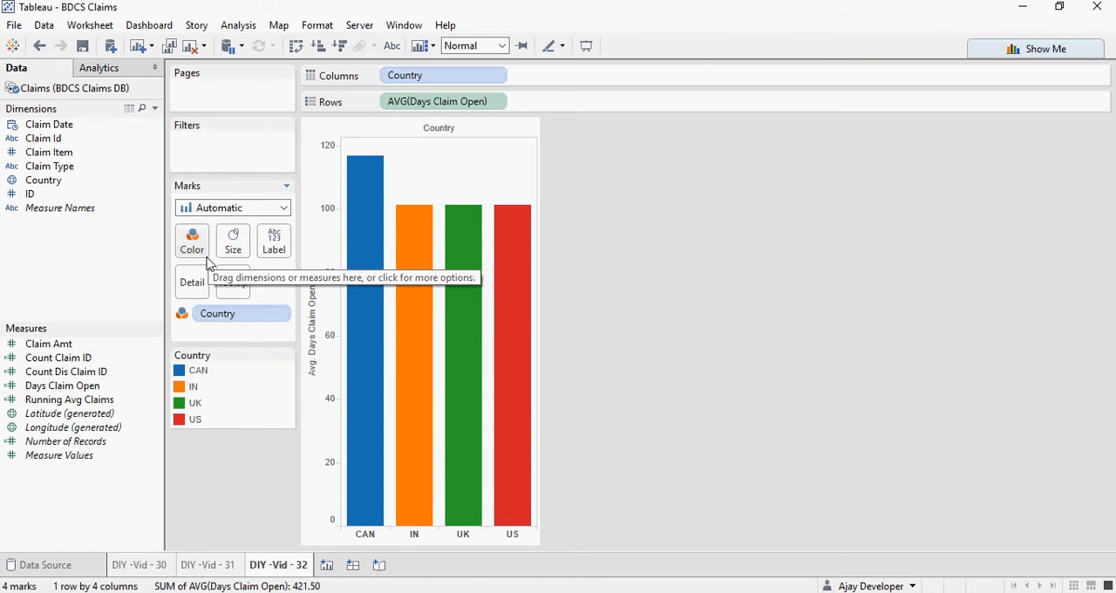
mouse_move(619, 235)
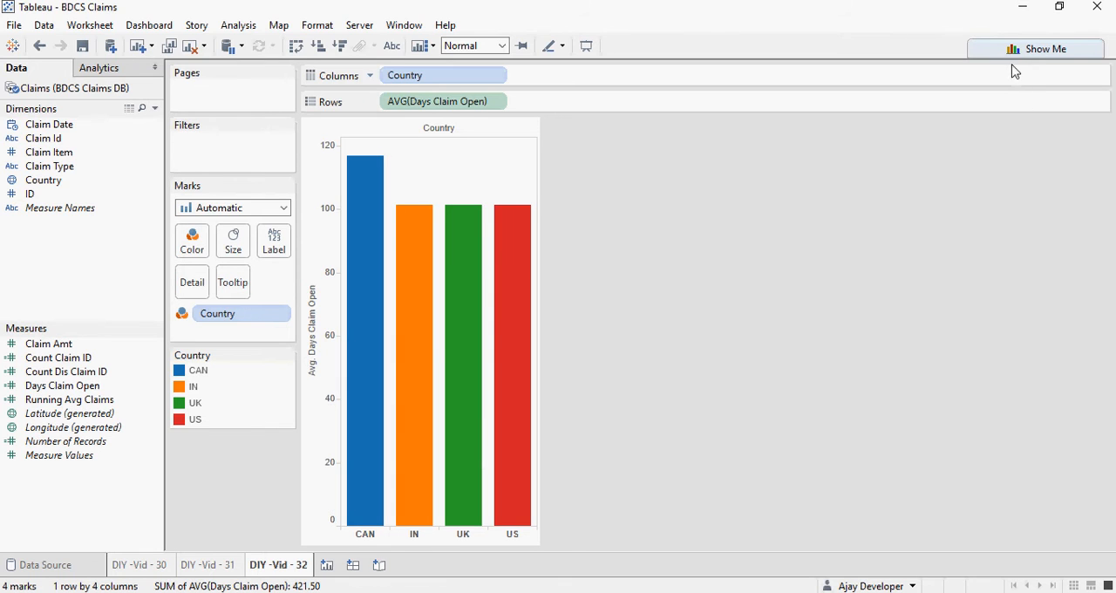
Switch the chart to a filled map through Show Me, then close Show Me.
left_click(1044, 48)
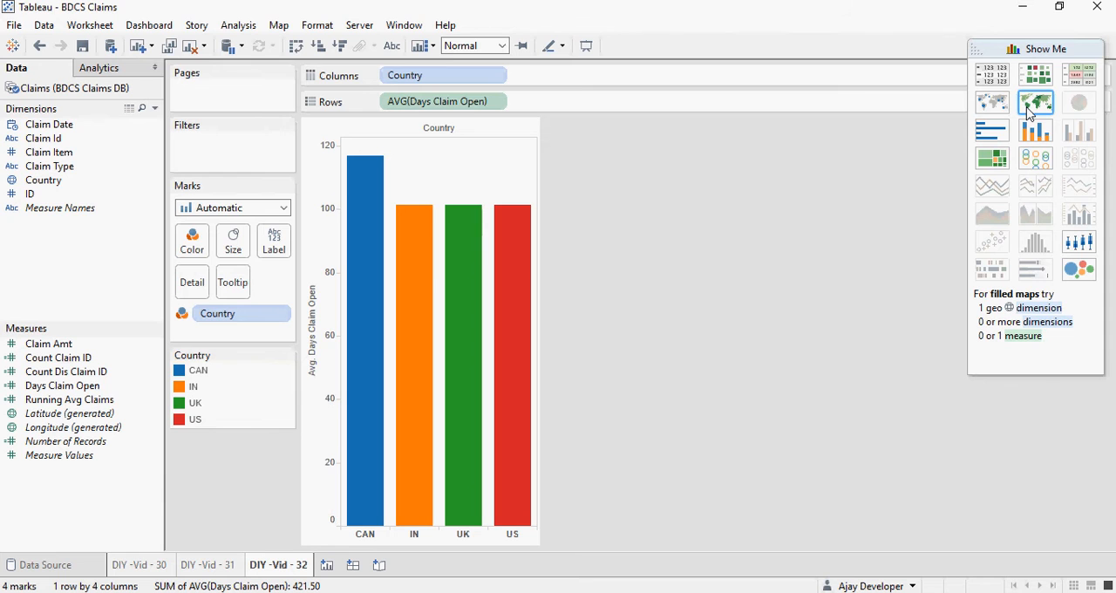
left_click(1036, 102)
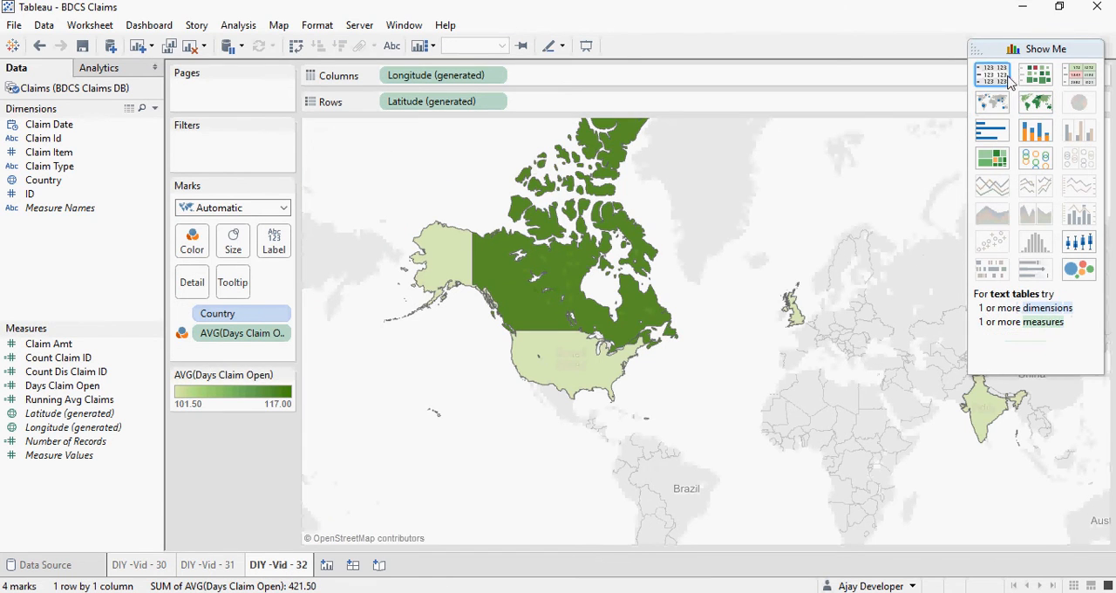
left_click(1045, 48)
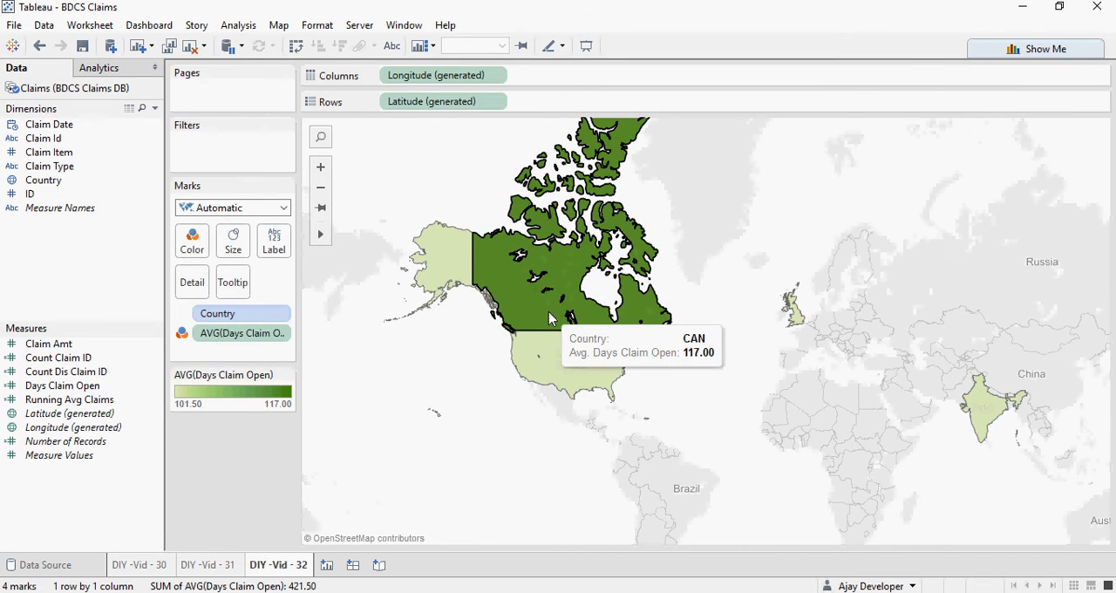
mouse_move(711, 336)
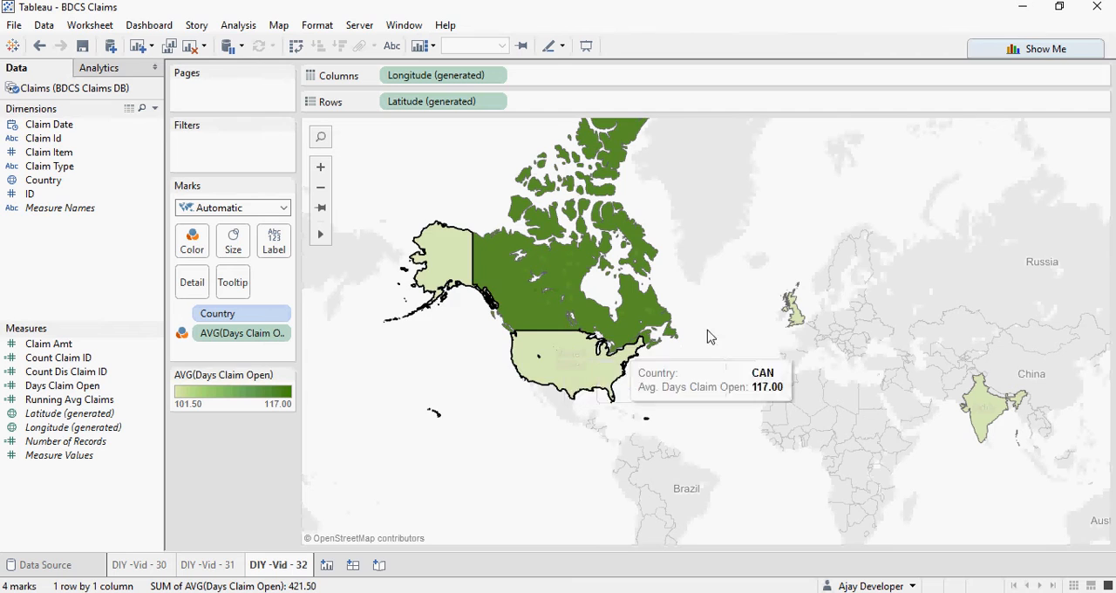
mouse_move(971, 392)
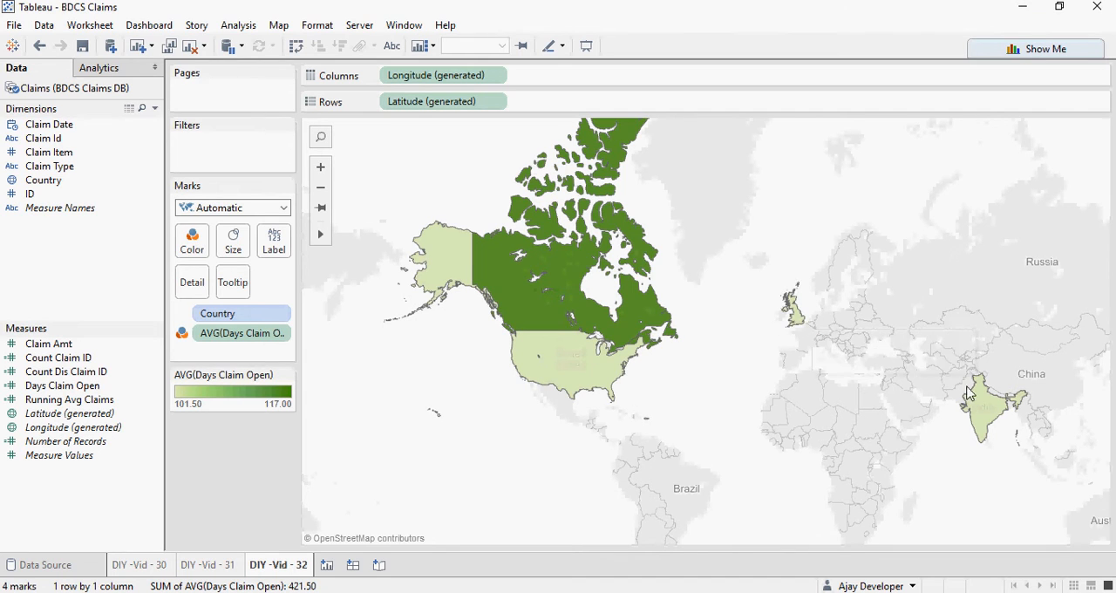
mouse_move(366, 407)
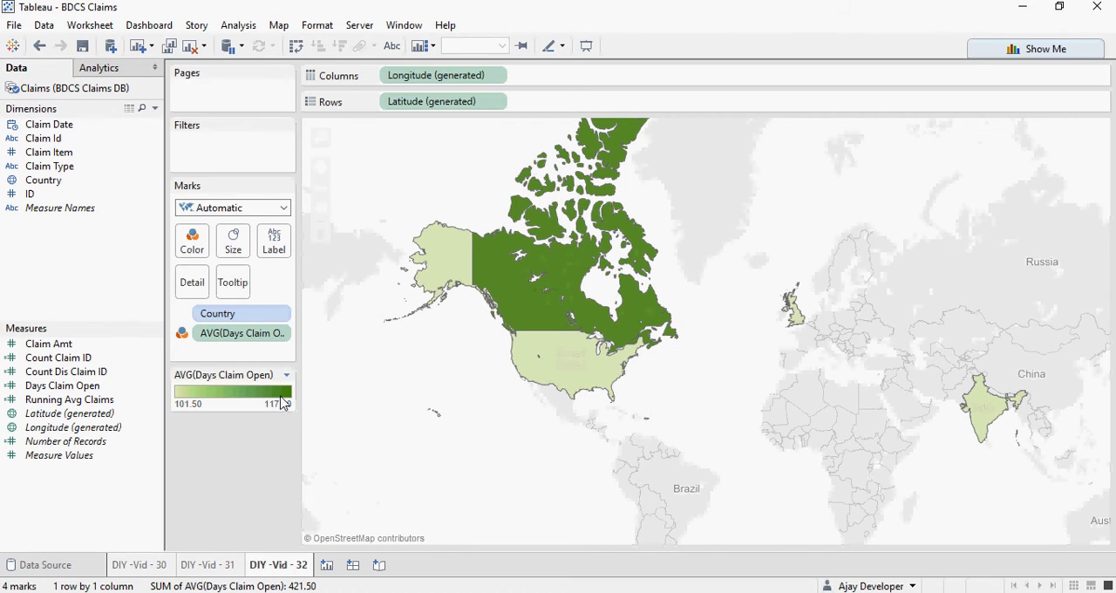
mouse_move(260, 390)
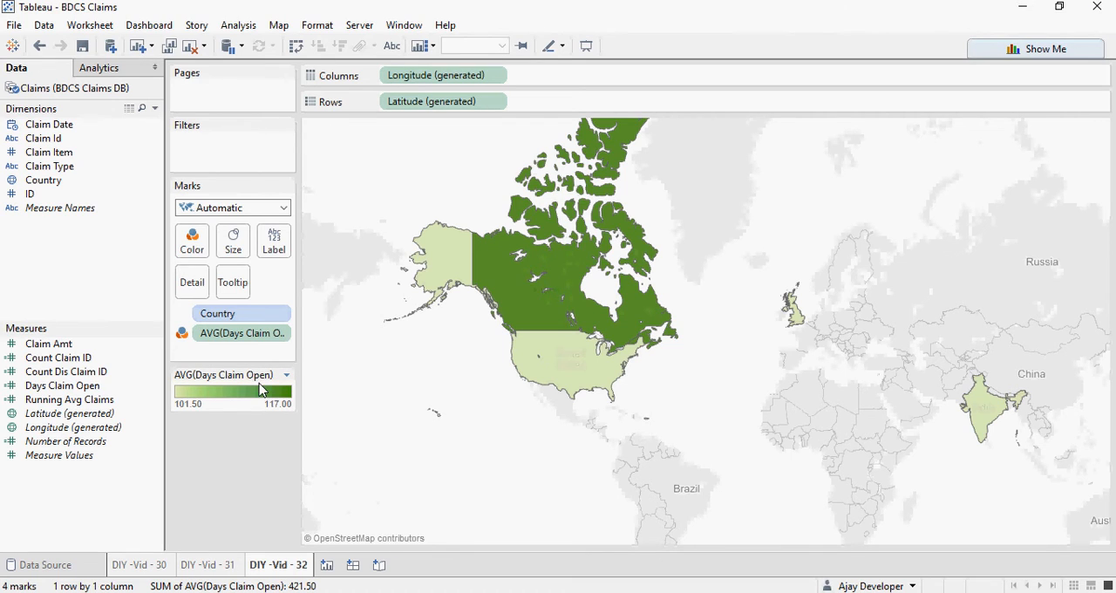
Edit the legend's colours to a reversed Area Green palette and apply.
left_click(286, 374)
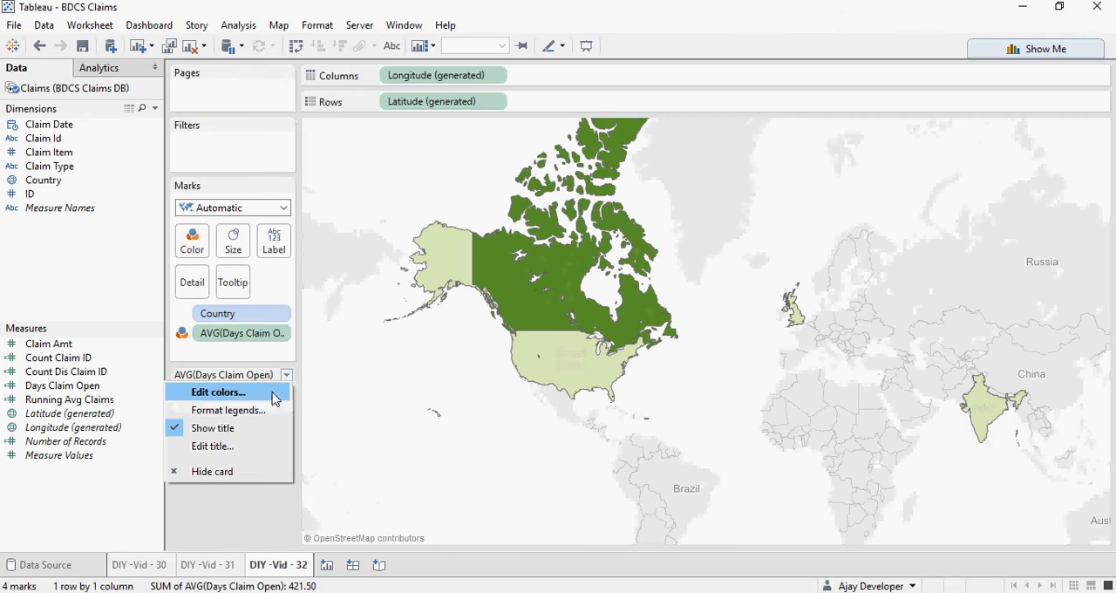
left_click(218, 392)
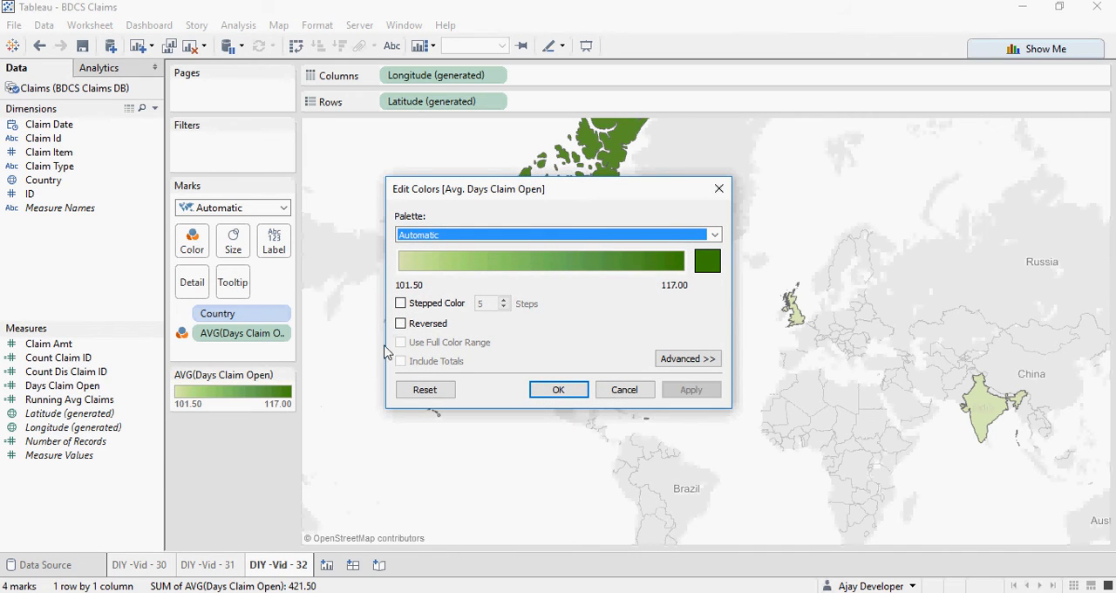
left_click(400, 323)
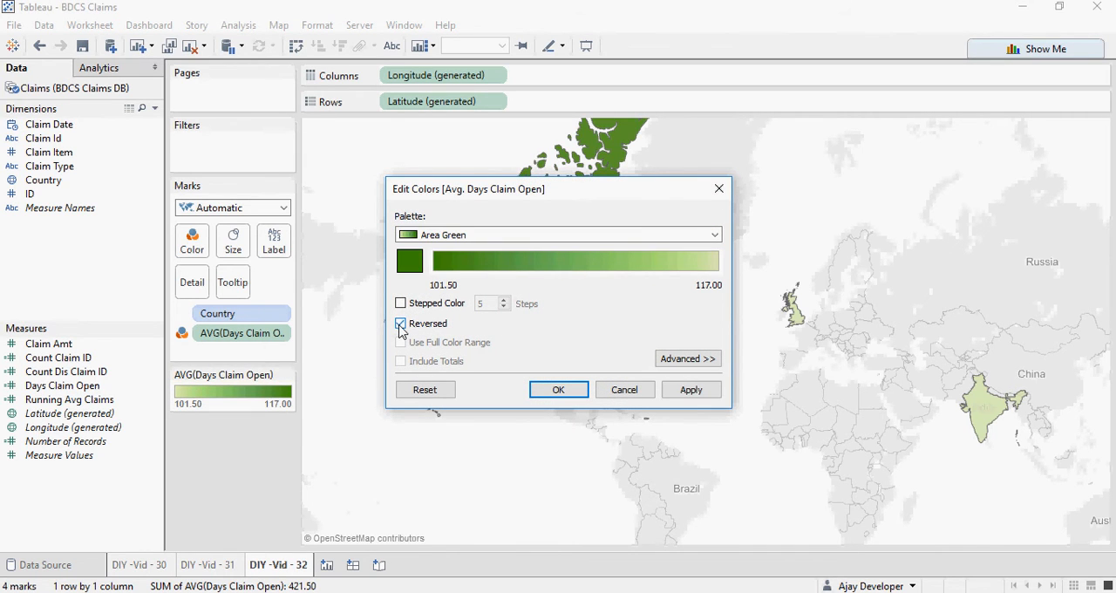
left_click(401, 323)
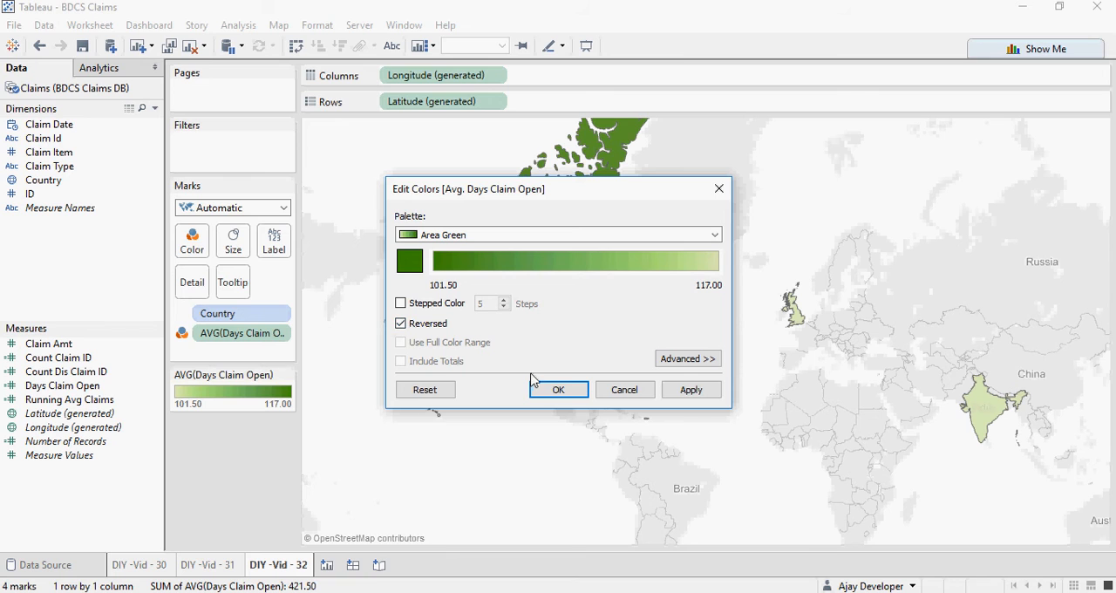
mouse_move(558, 389)
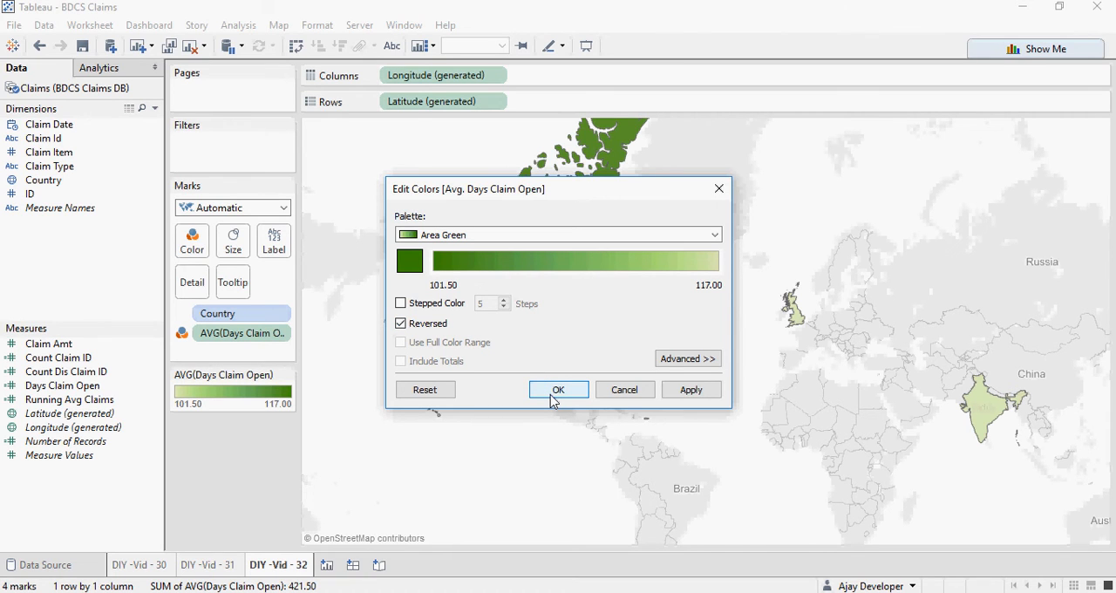
left_click(558, 388)
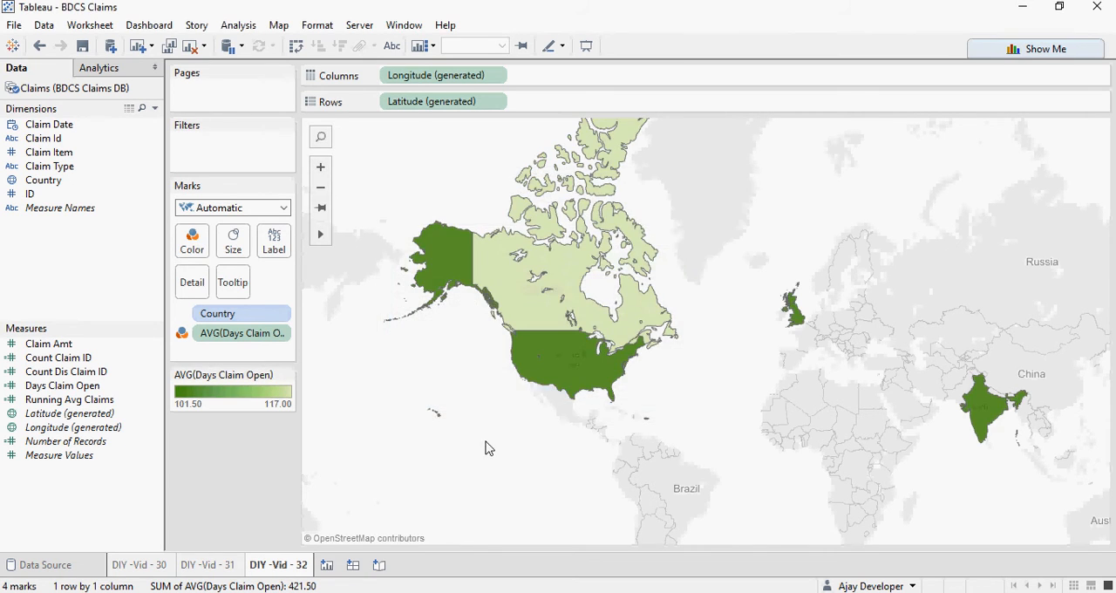
mouse_move(512, 316)
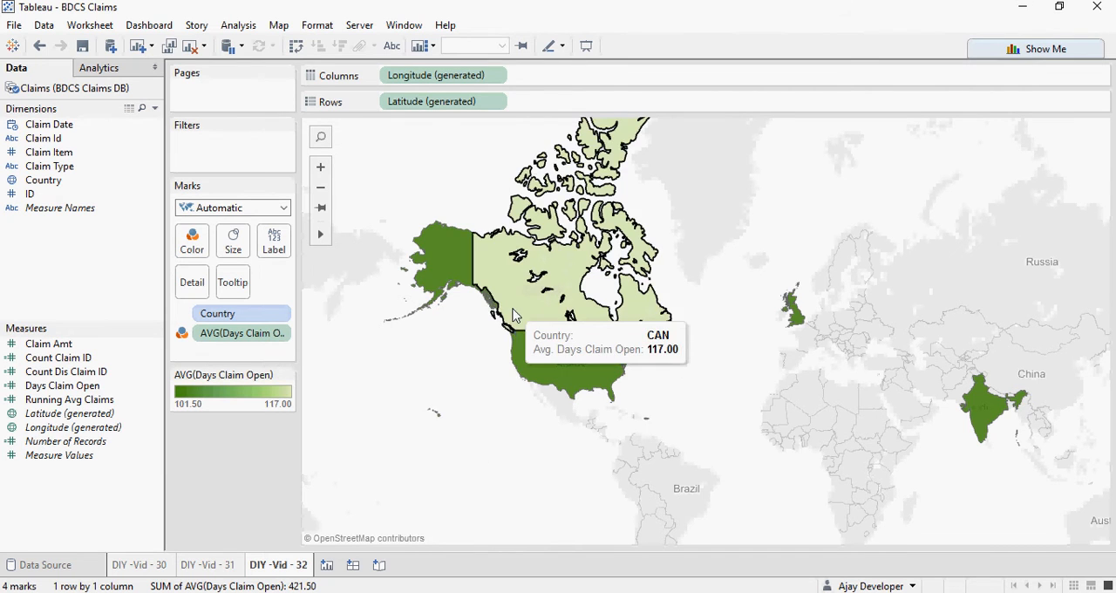
mouse_move(806, 360)
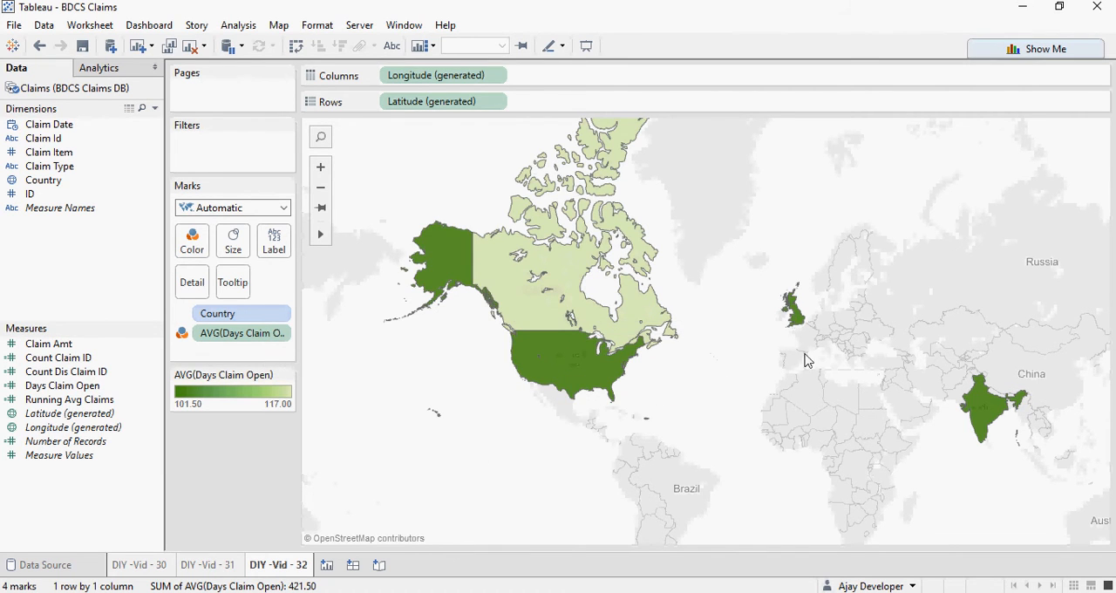
mouse_move(709, 410)
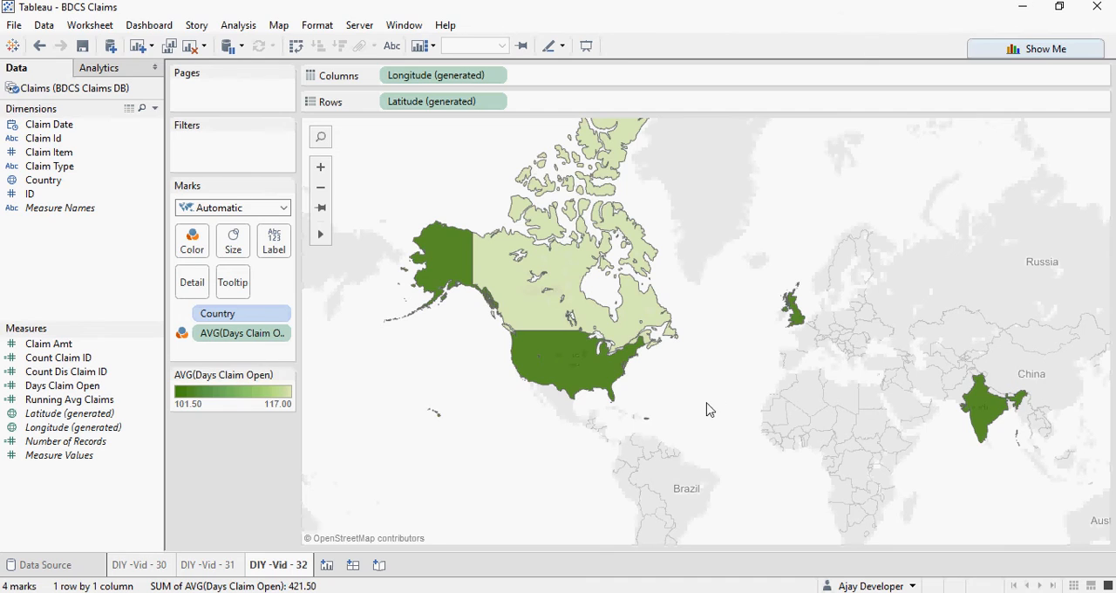
mouse_move(706, 408)
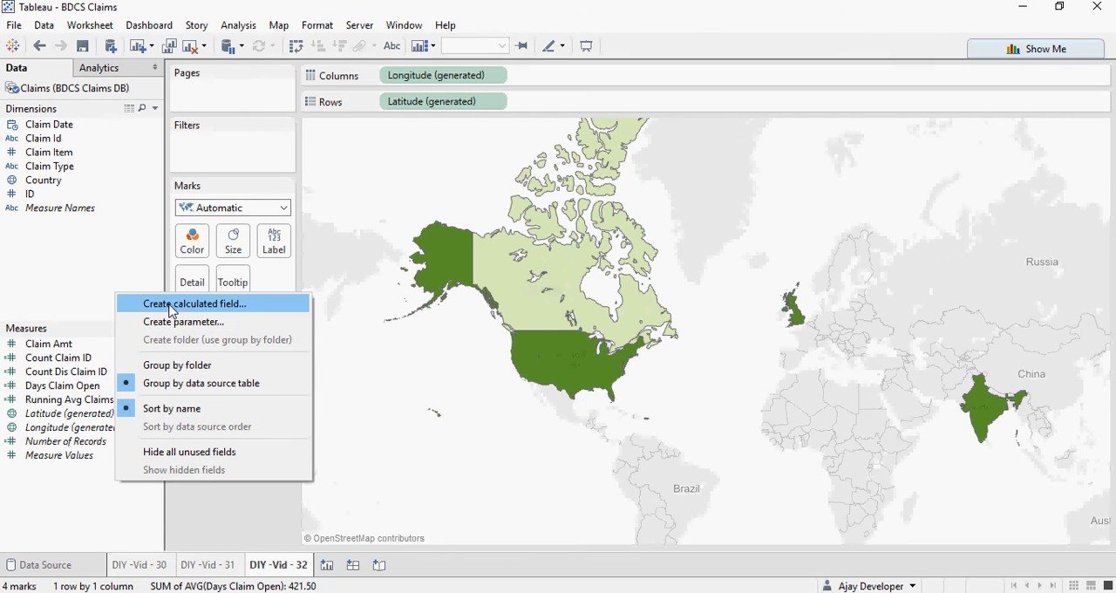
In a new calculated field, filter functions to Date and show DATEADD's description.
left_click(195, 302)
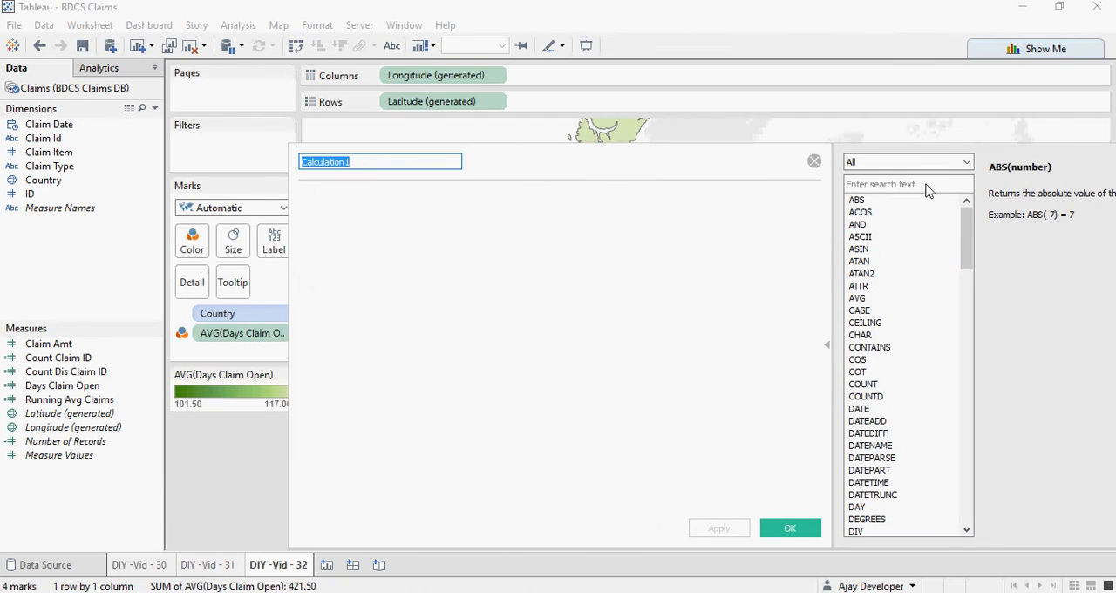
left_click(966, 163)
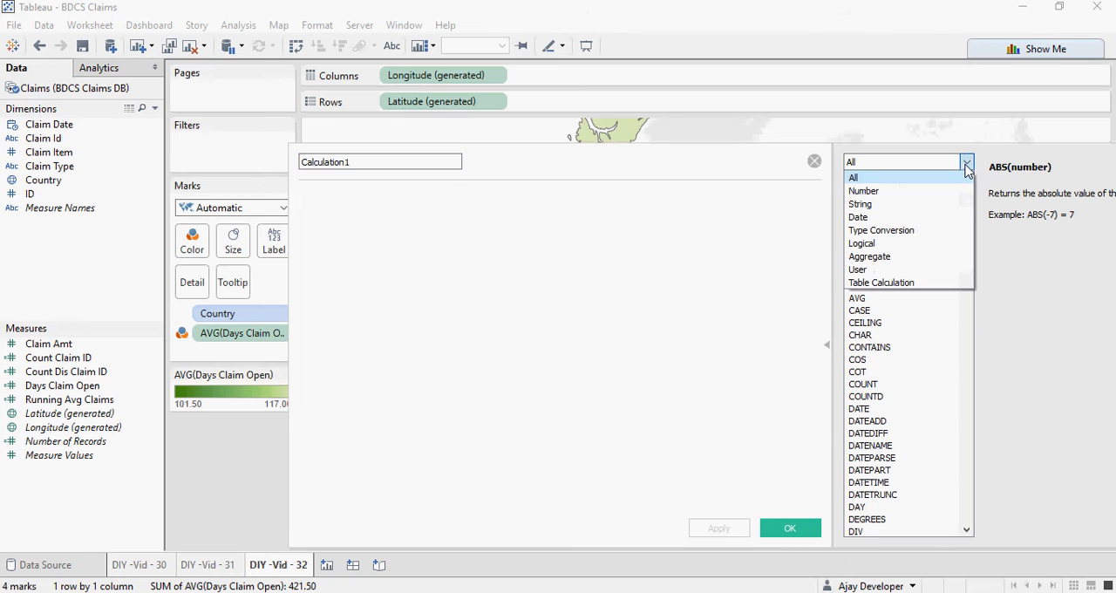
left_click(858, 217)
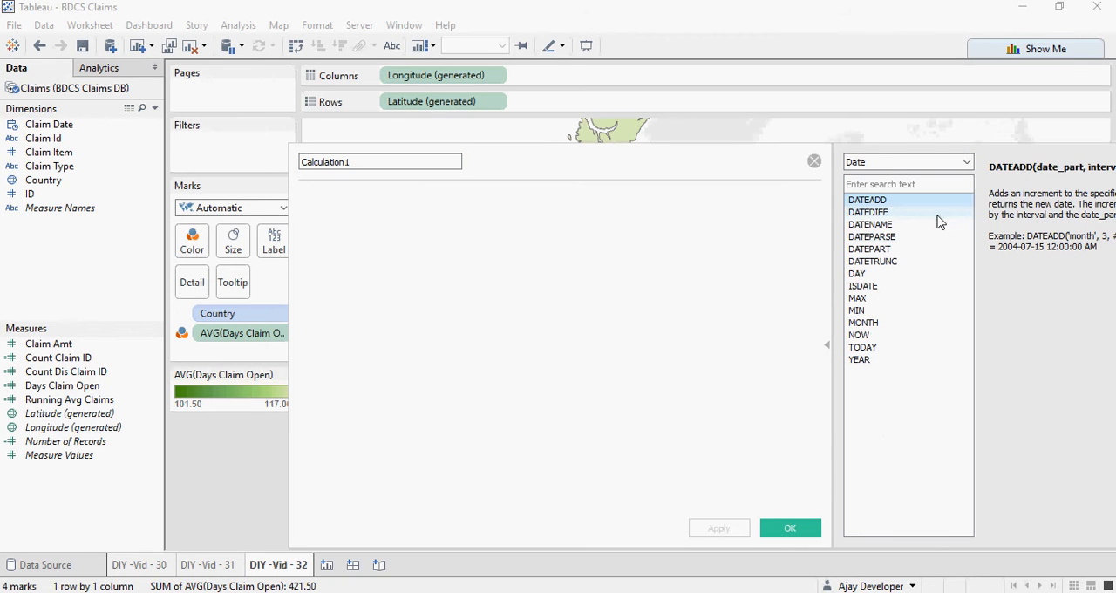
mouse_move(864, 378)
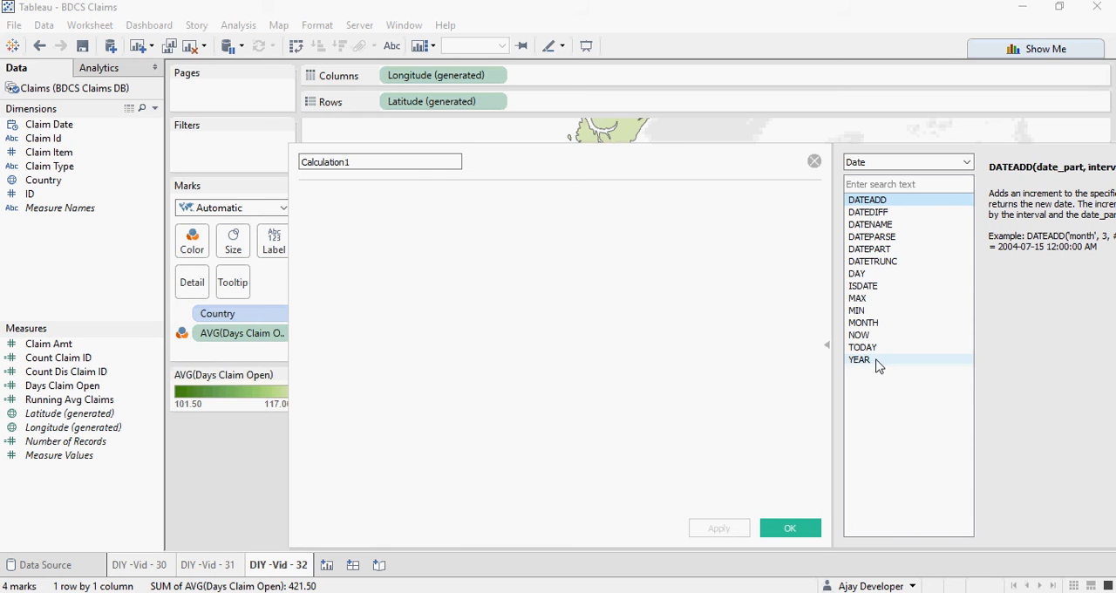
mouse_move(861, 348)
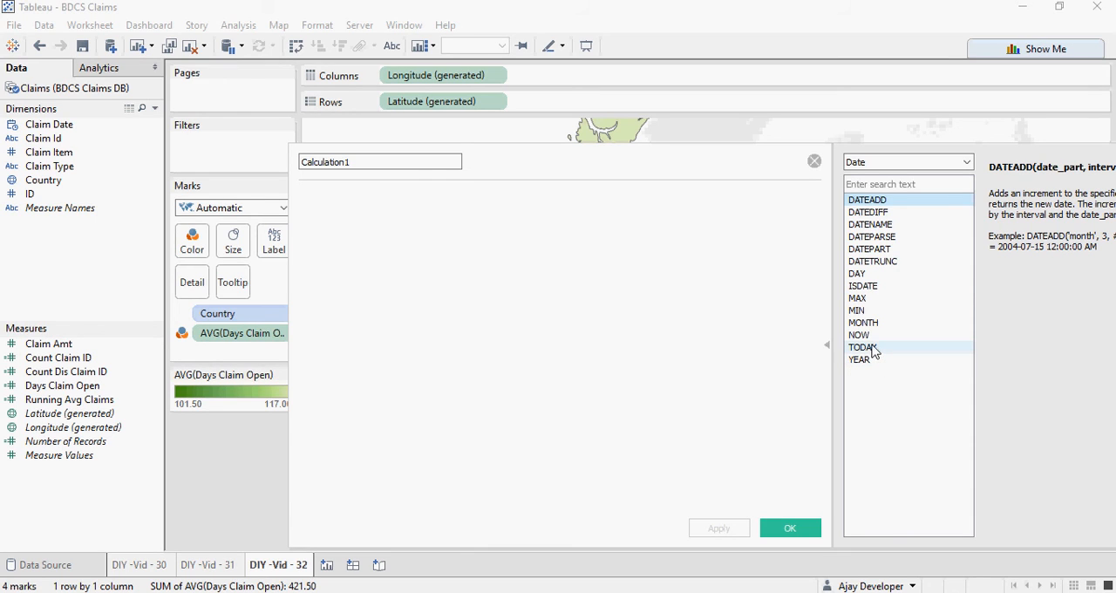
mouse_move(862, 335)
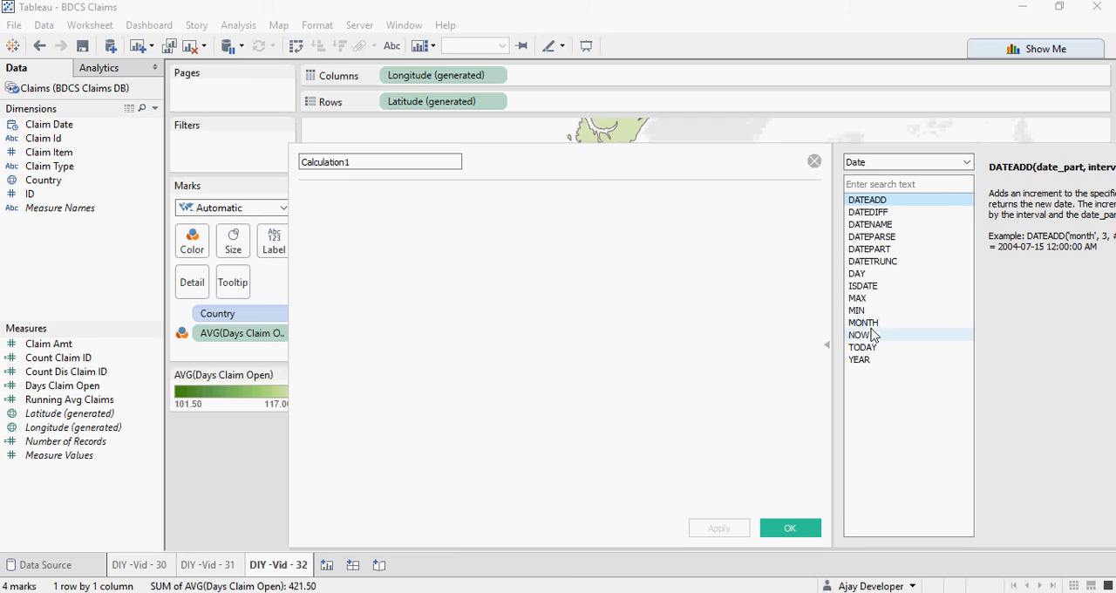
mouse_move(875, 316)
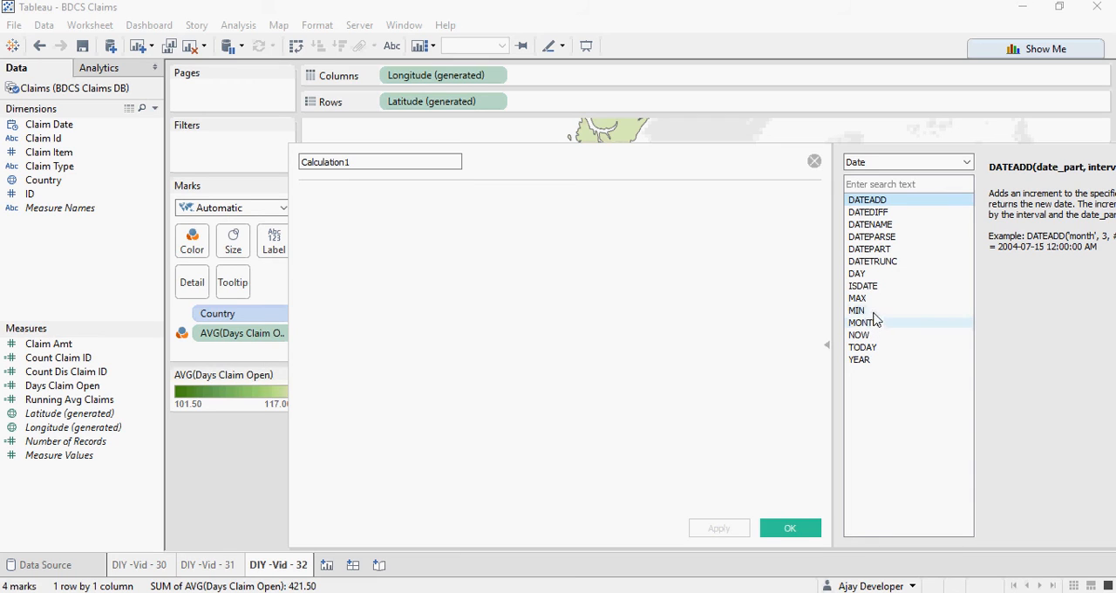
mouse_move(880, 269)
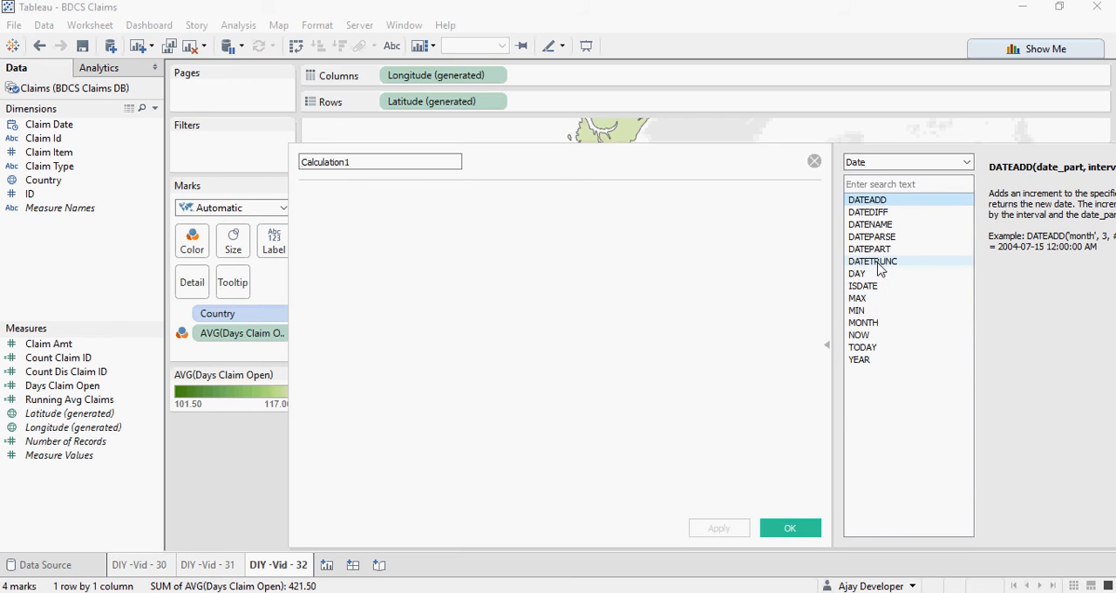
mouse_move(872, 236)
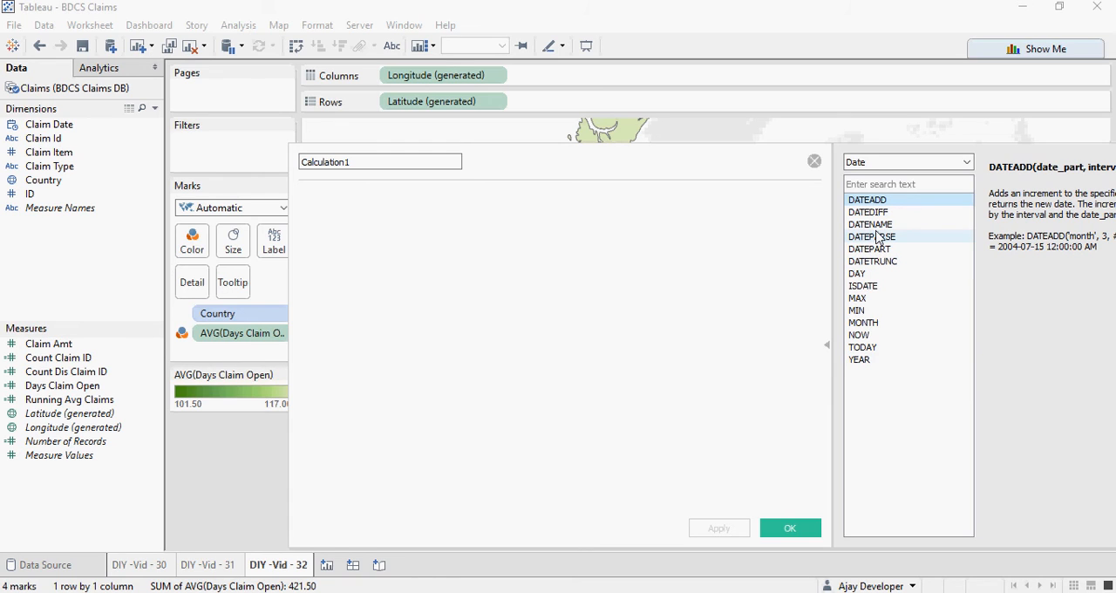
left_click(519, 280)
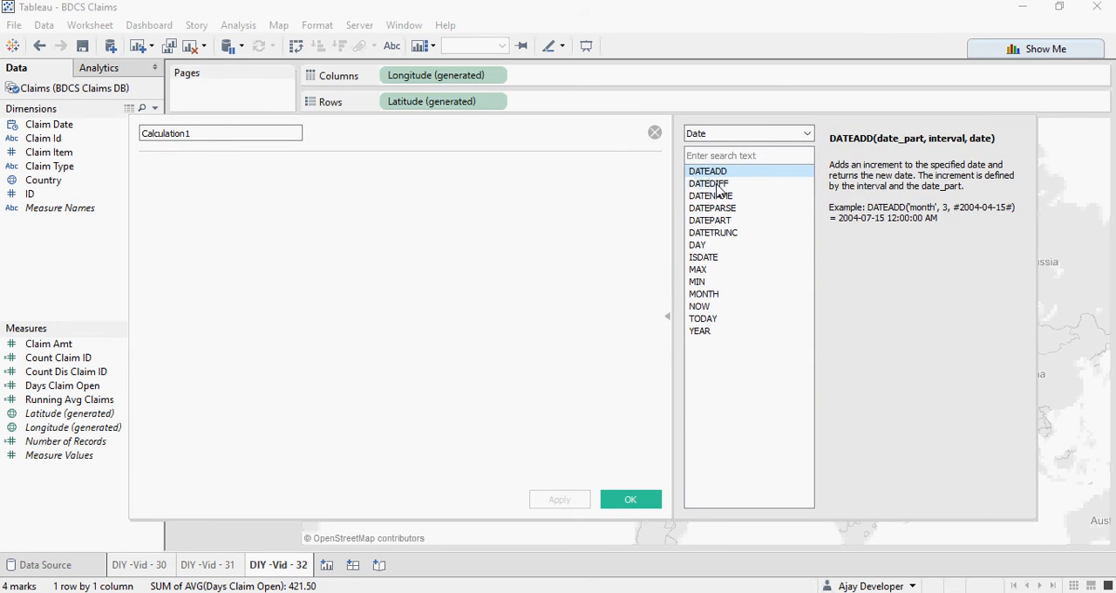
Show DATENAME's syntax and April example in the function list.
left_click(708, 183)
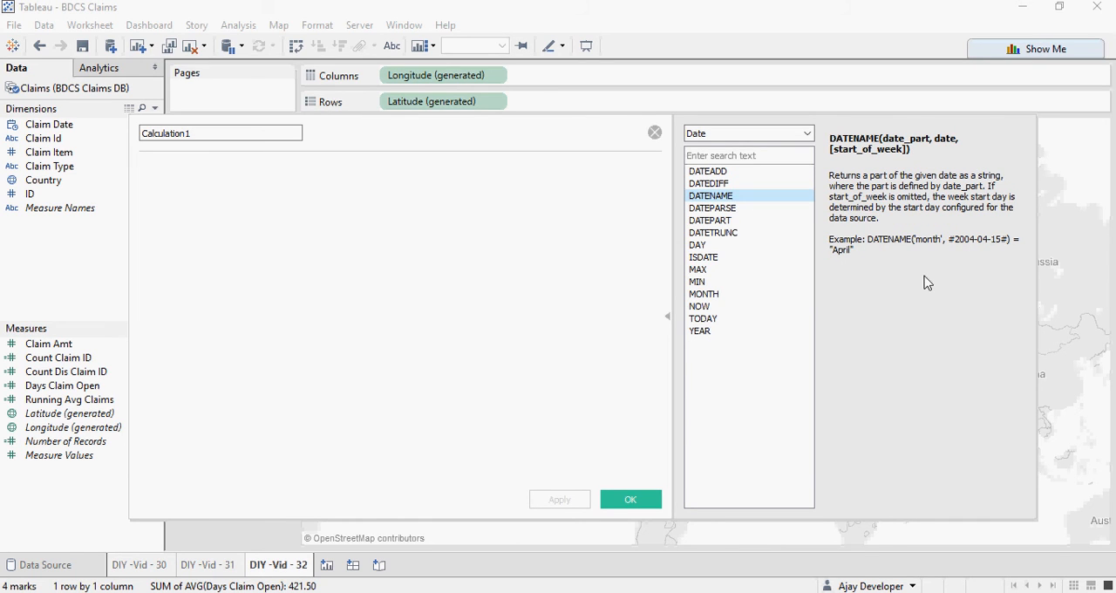
mouse_move(923, 280)
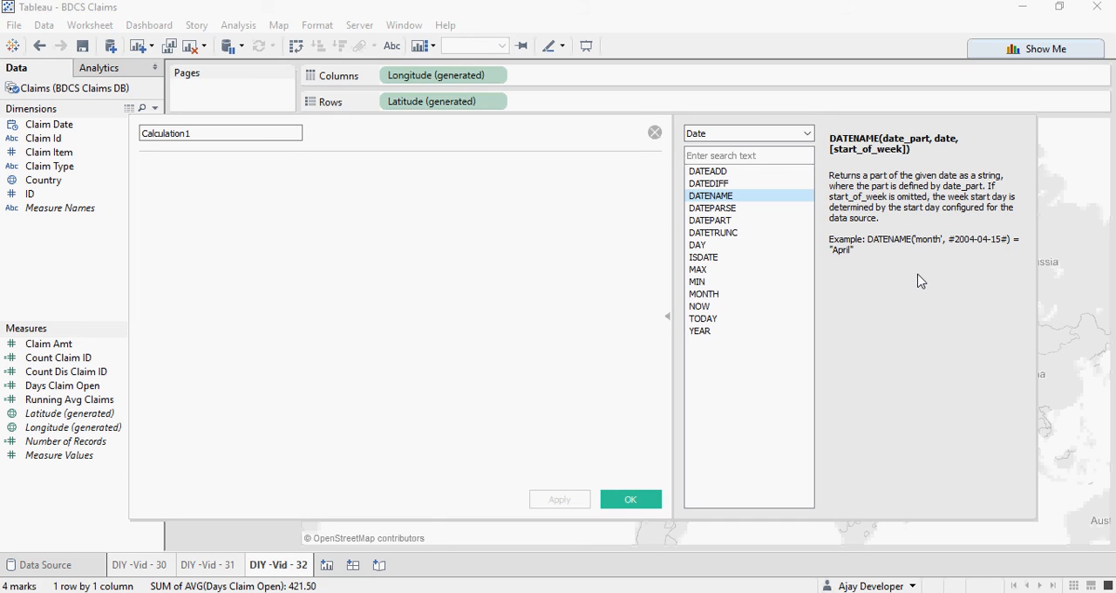
mouse_move(574, 538)
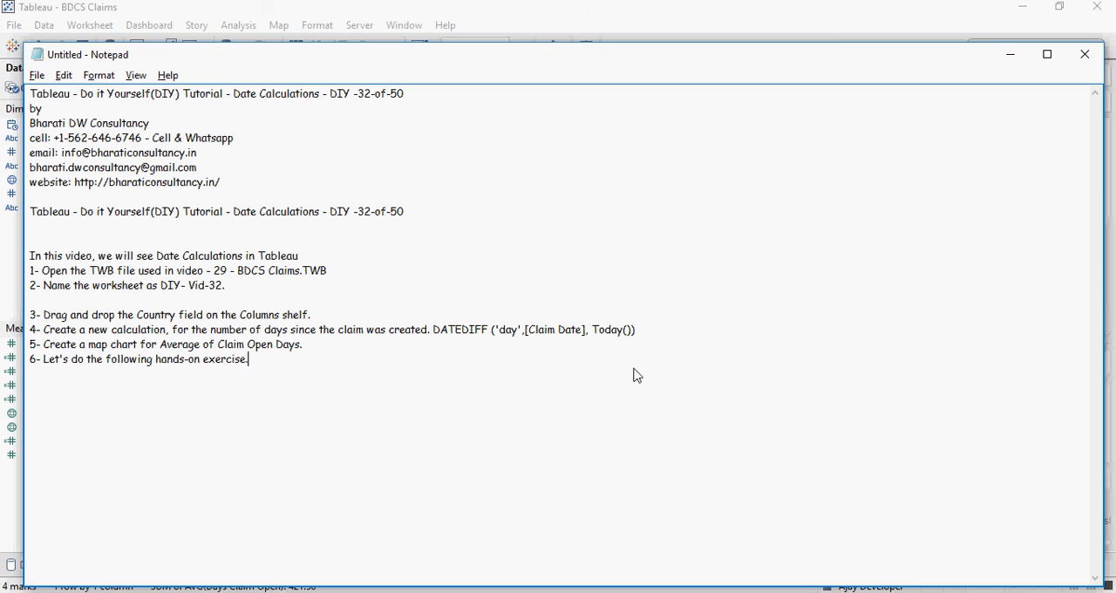
mouse_move(458, 490)
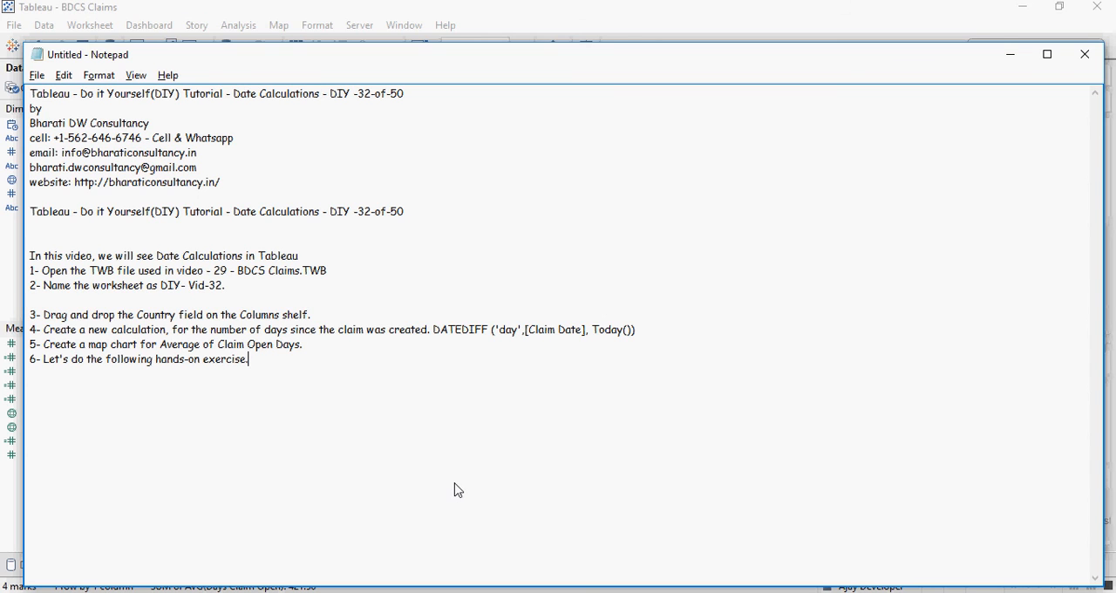
mouse_move(542, 549)
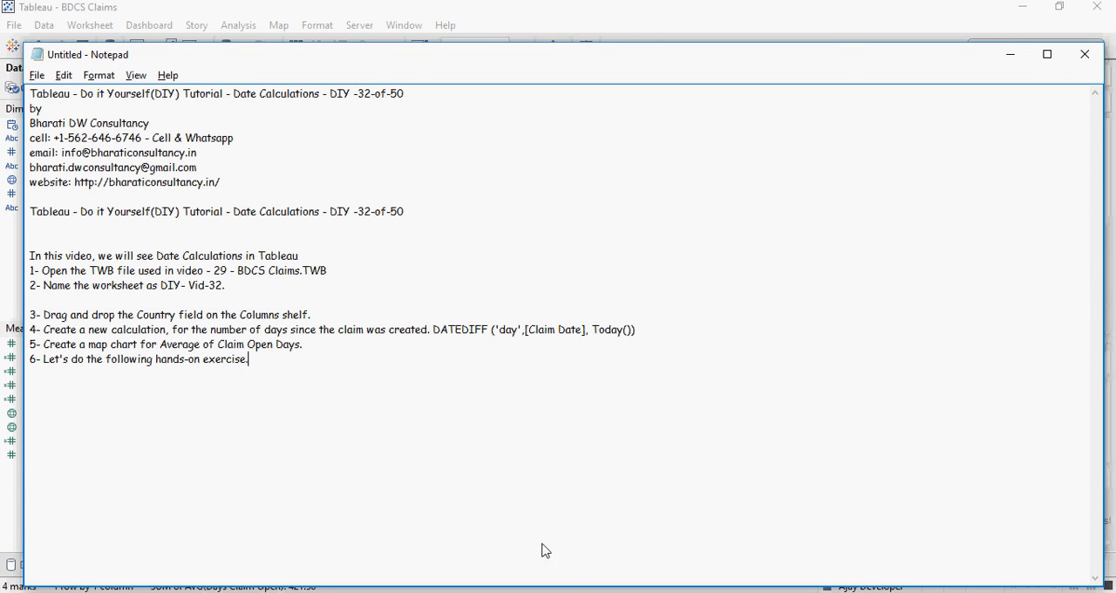
mouse_move(538, 556)
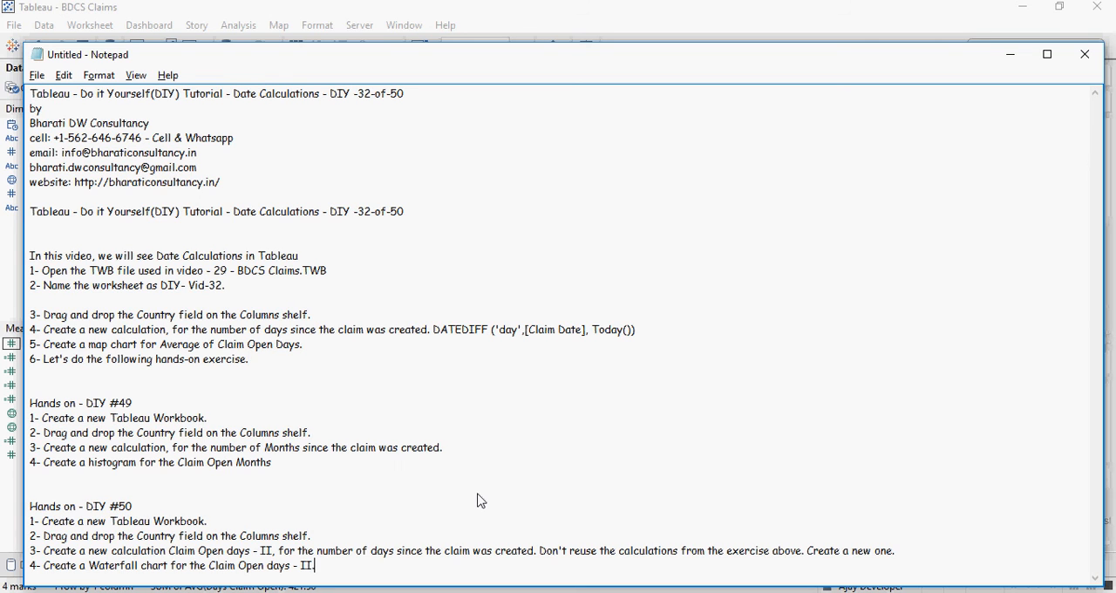
mouse_move(453, 492)
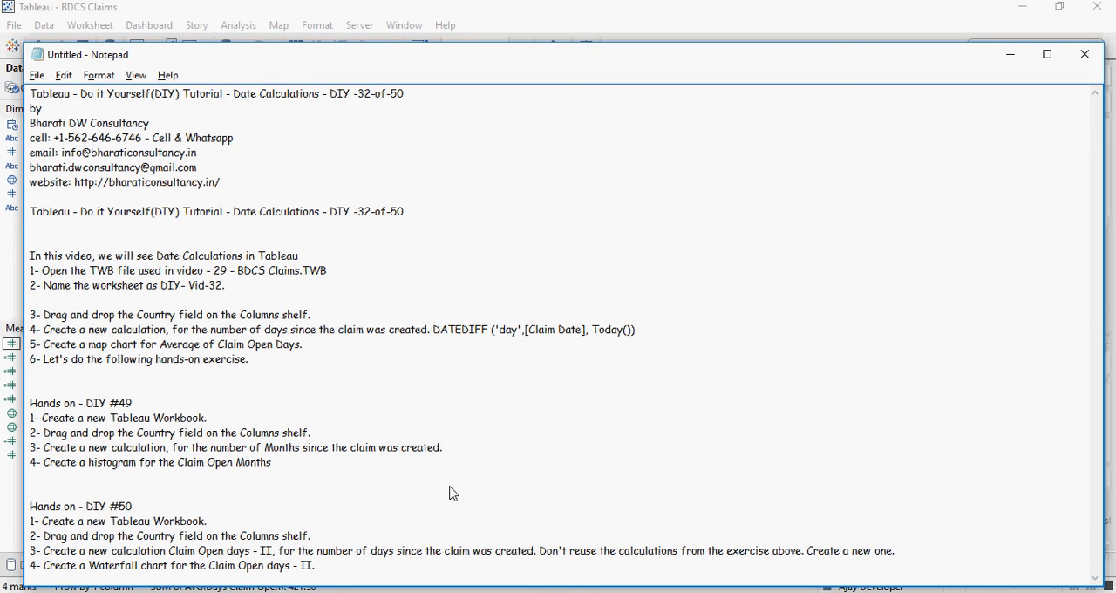
mouse_move(173, 450)
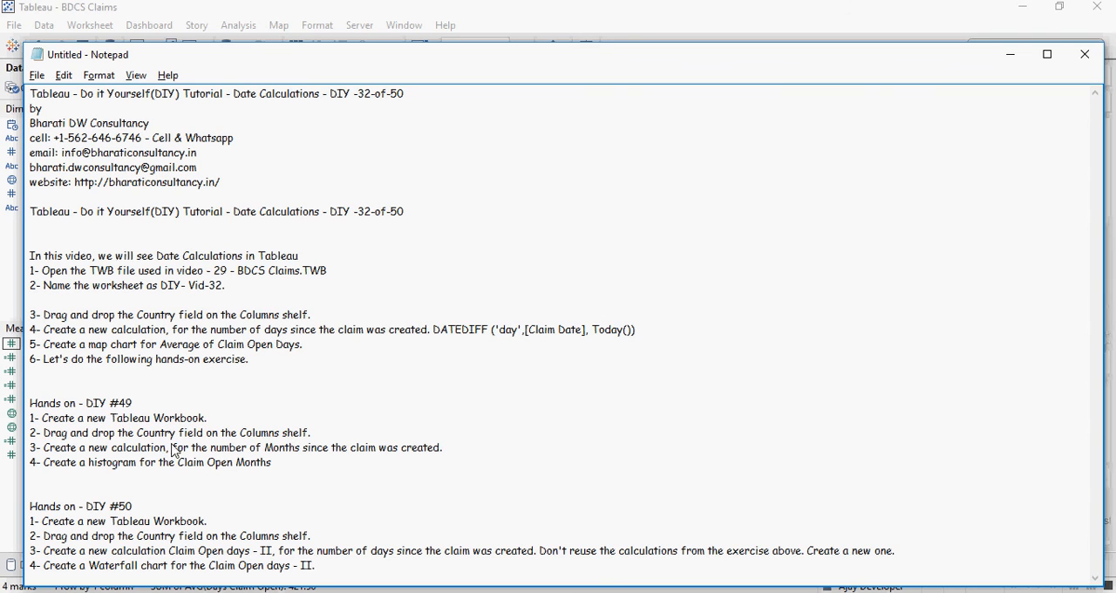
mouse_move(275, 457)
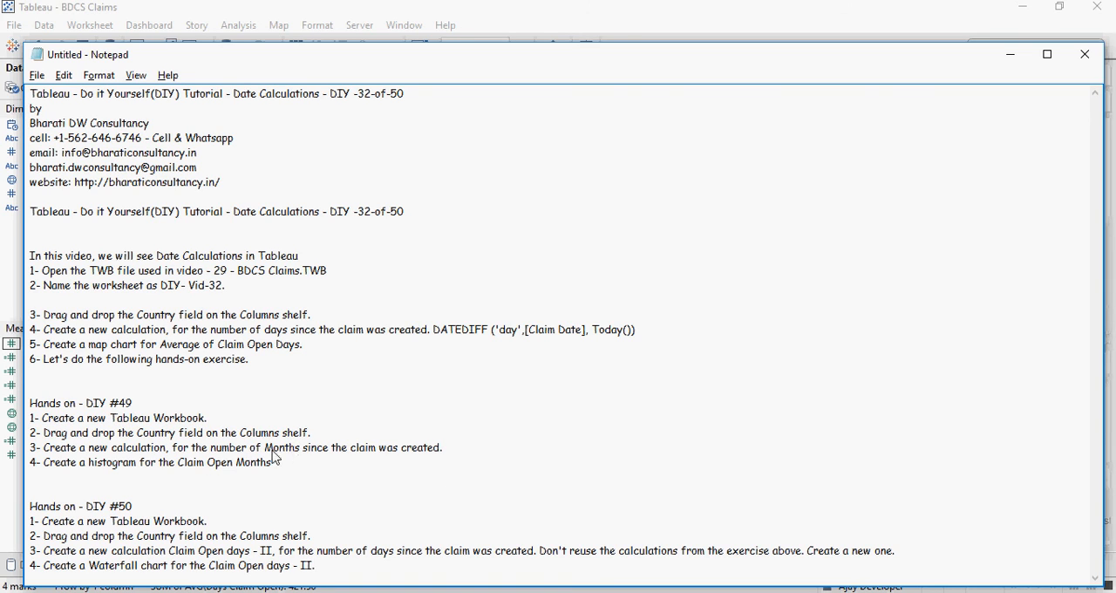
mouse_move(296, 456)
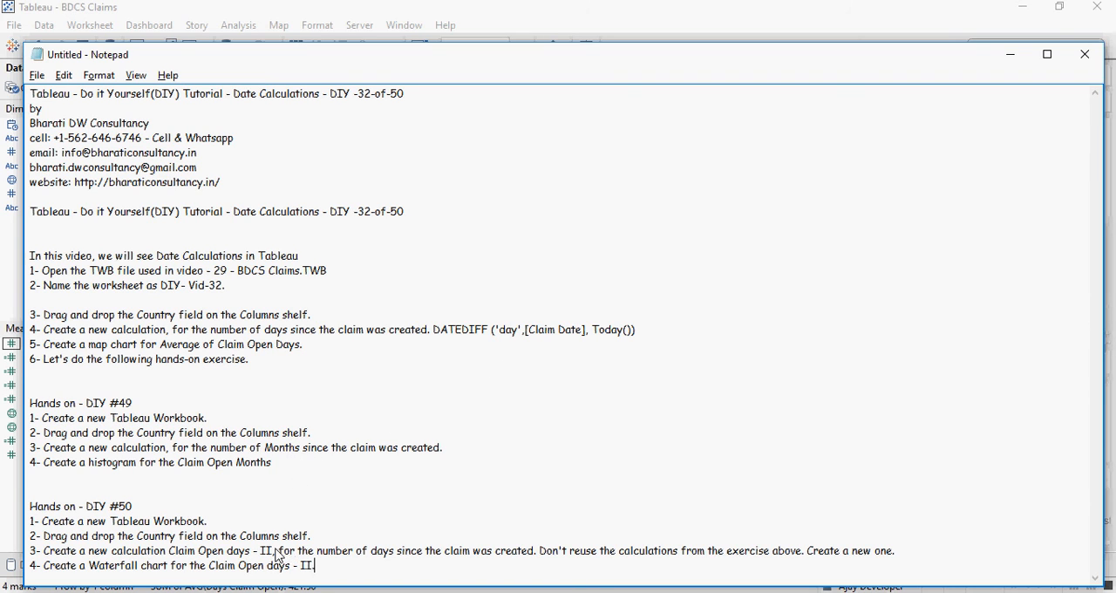
mouse_move(166, 559)
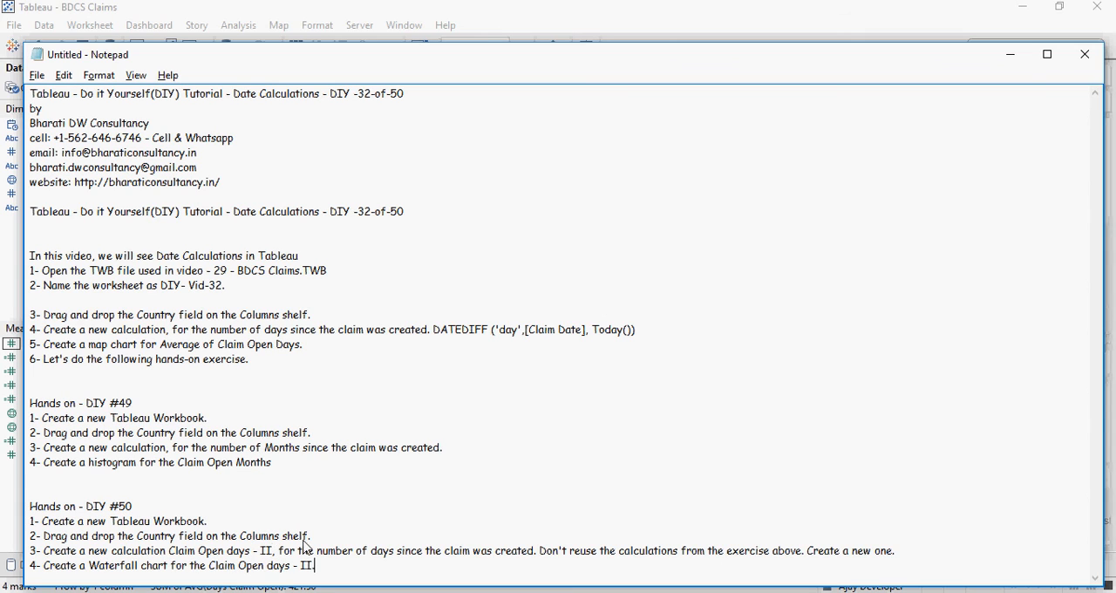
mouse_move(160, 568)
type(".")
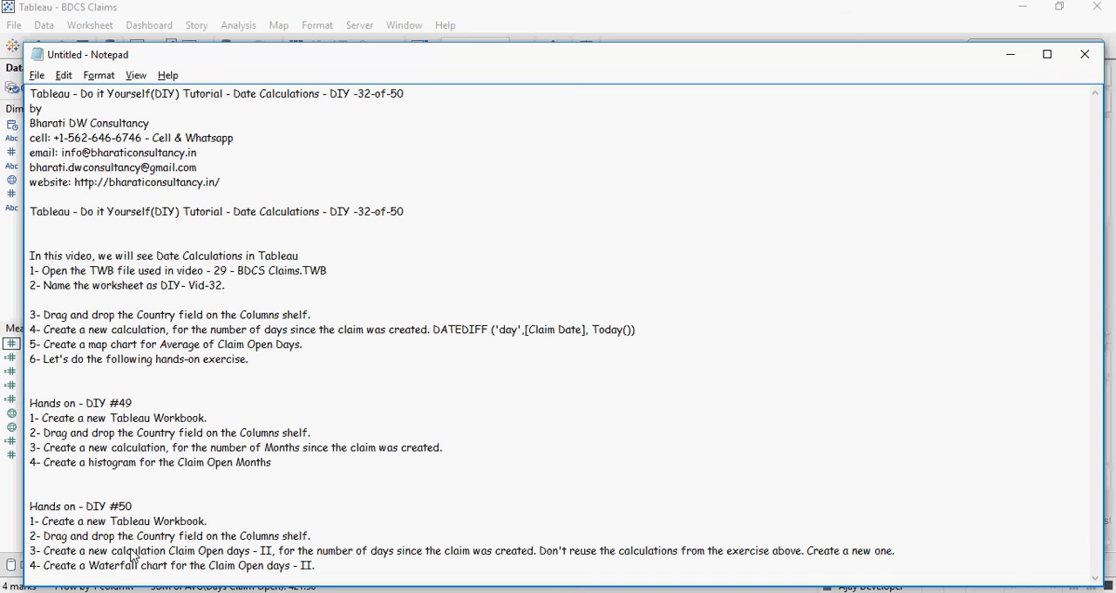
mouse_move(278, 487)
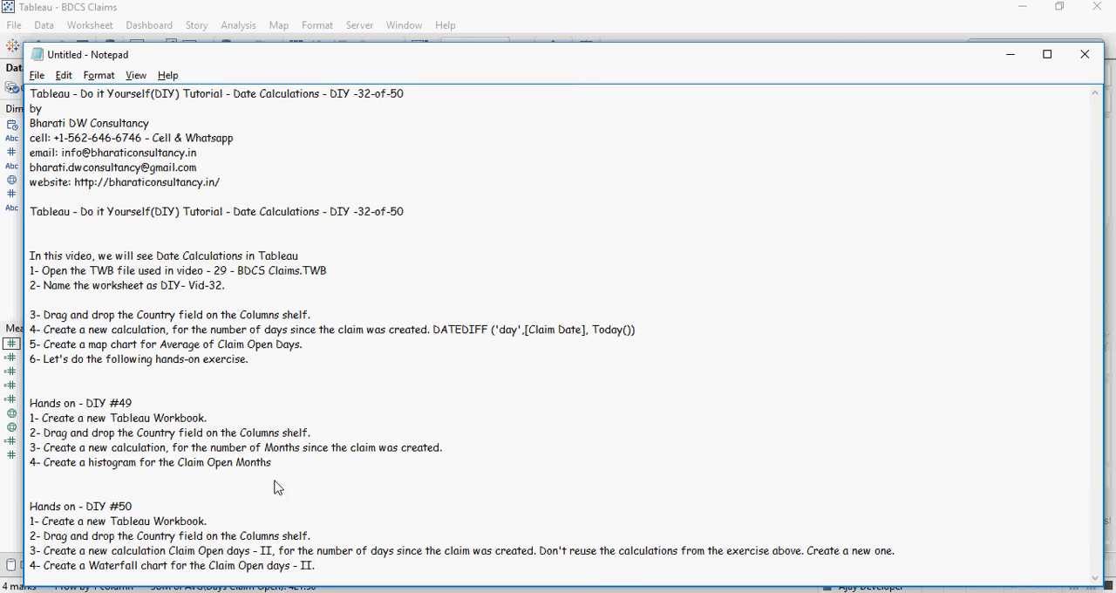
mouse_move(350, 517)
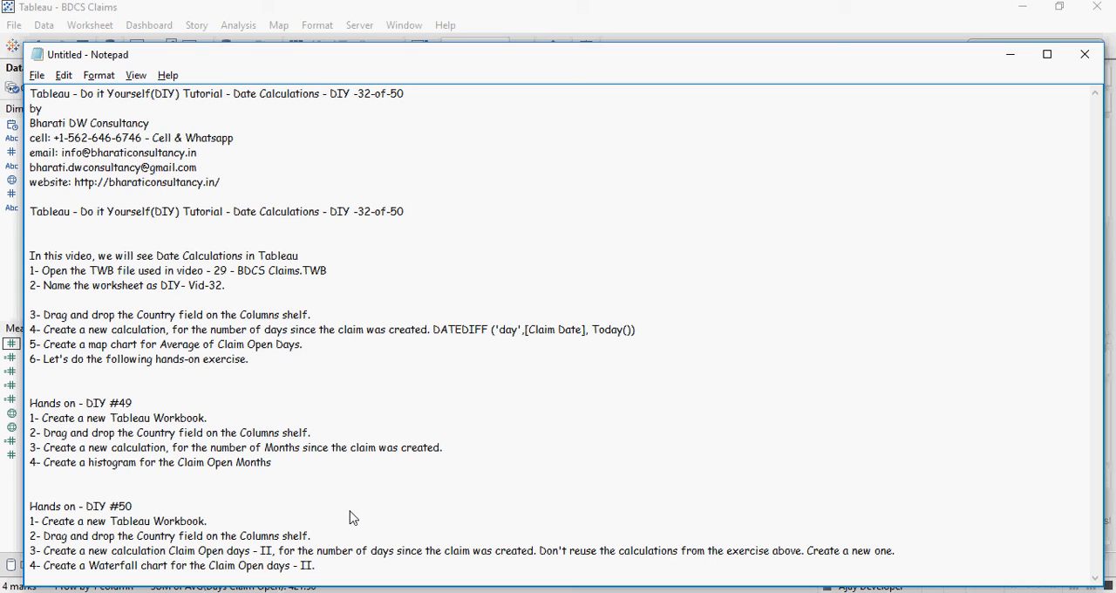